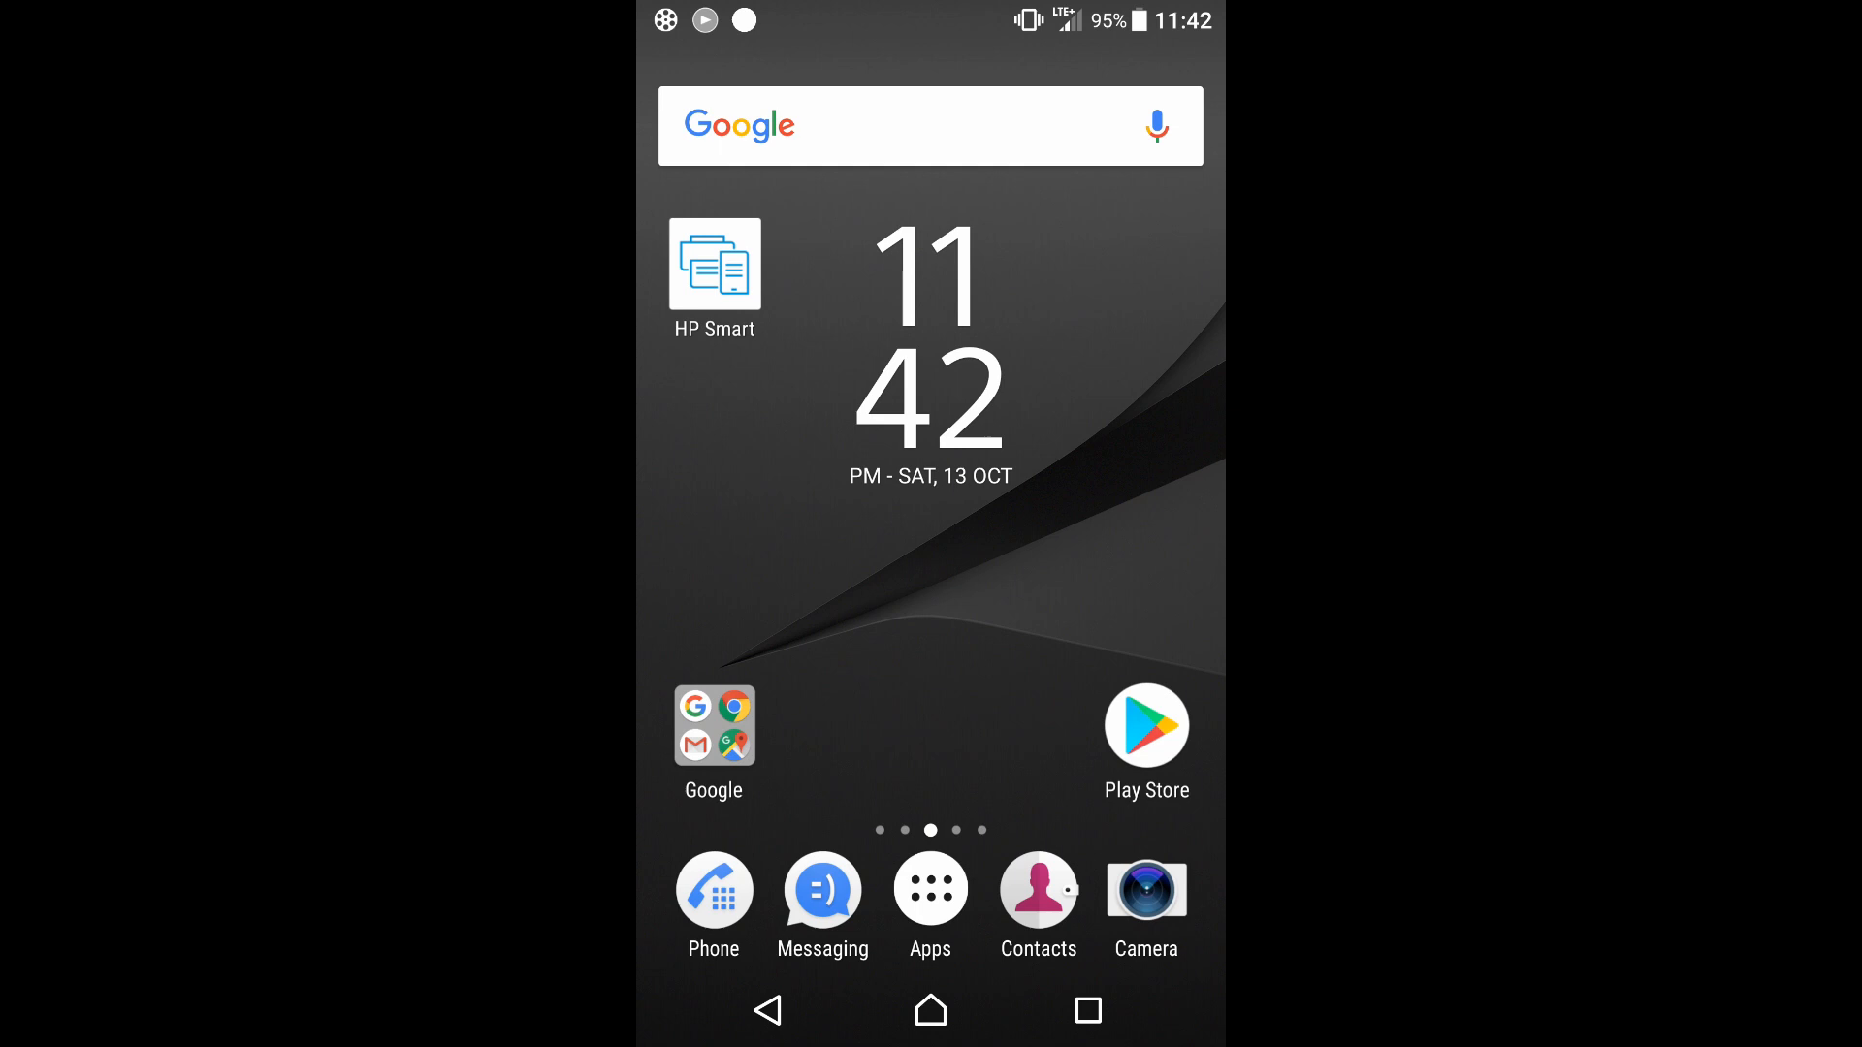
Launch HP Smart from the Android home screen.
{"action": "left_click", "coordinate": [712, 264]}
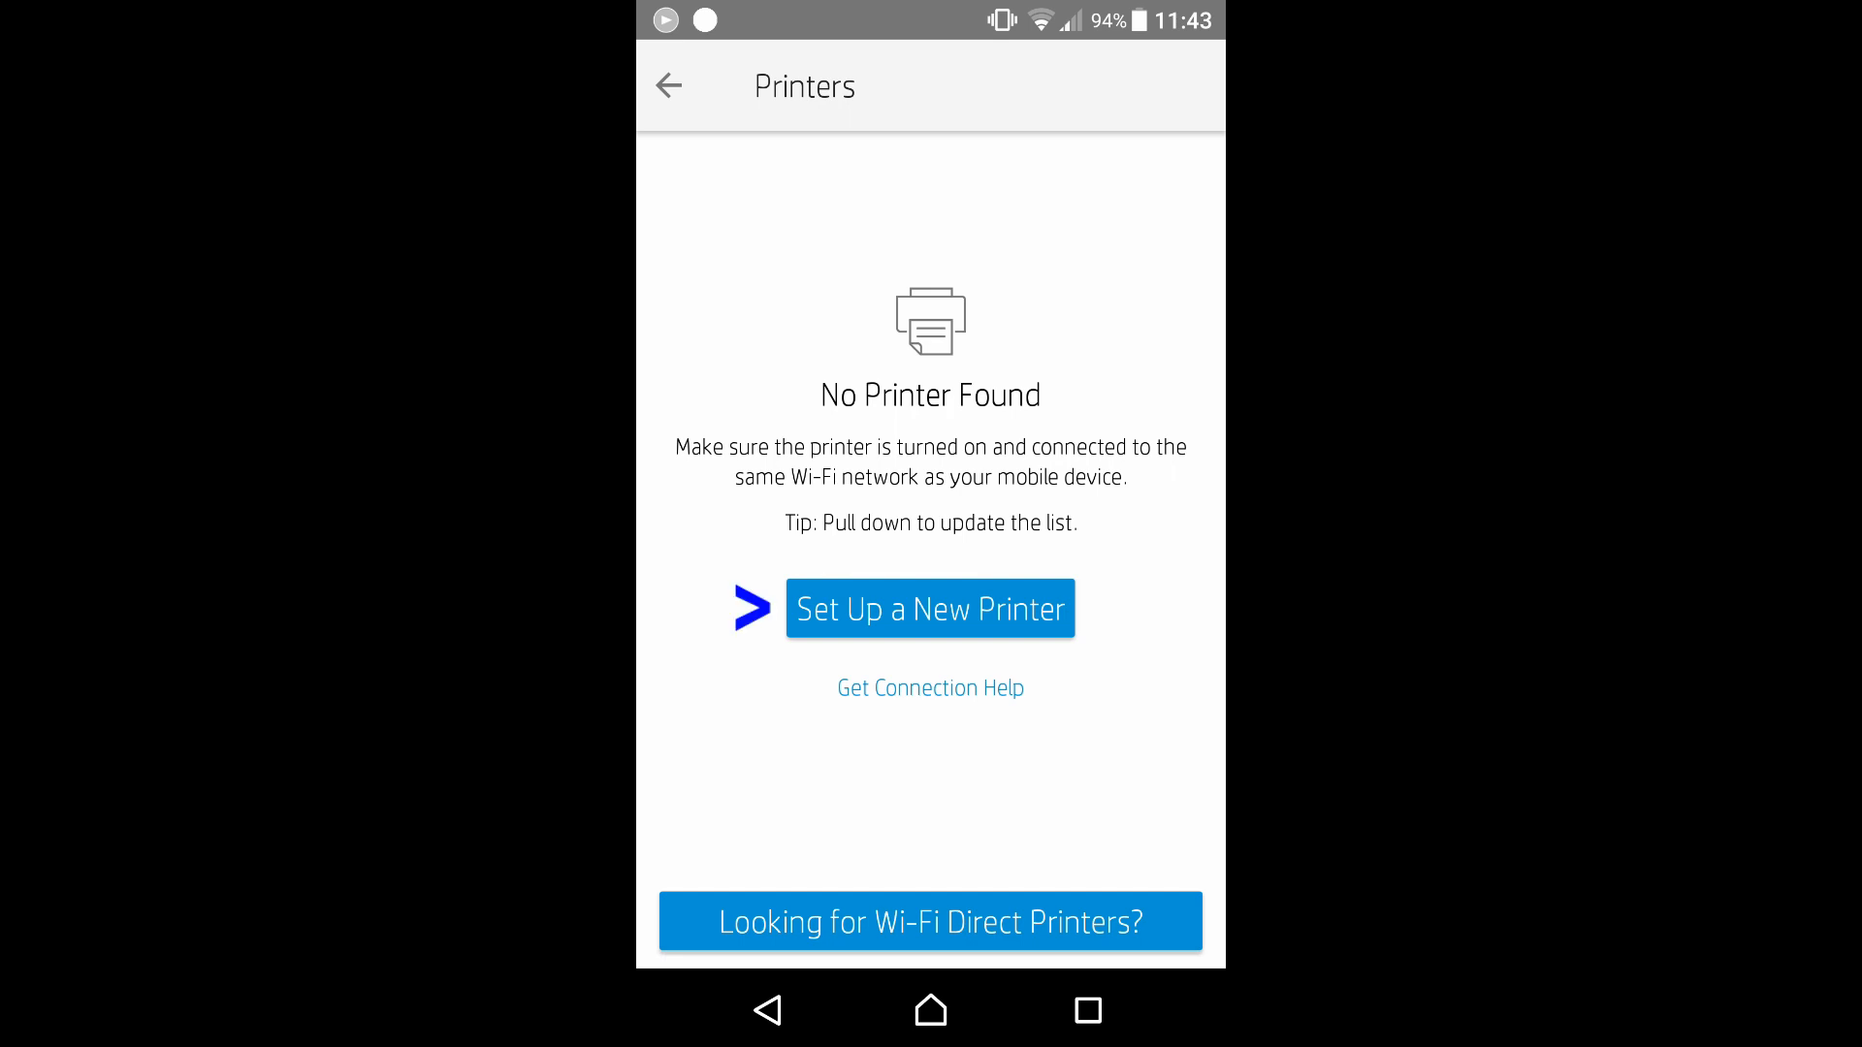
Start new printer setup and enter the masked Technology Tips 5Ghz Wi-Fi password.
{"action": "left_click", "coordinate": [930, 608]}
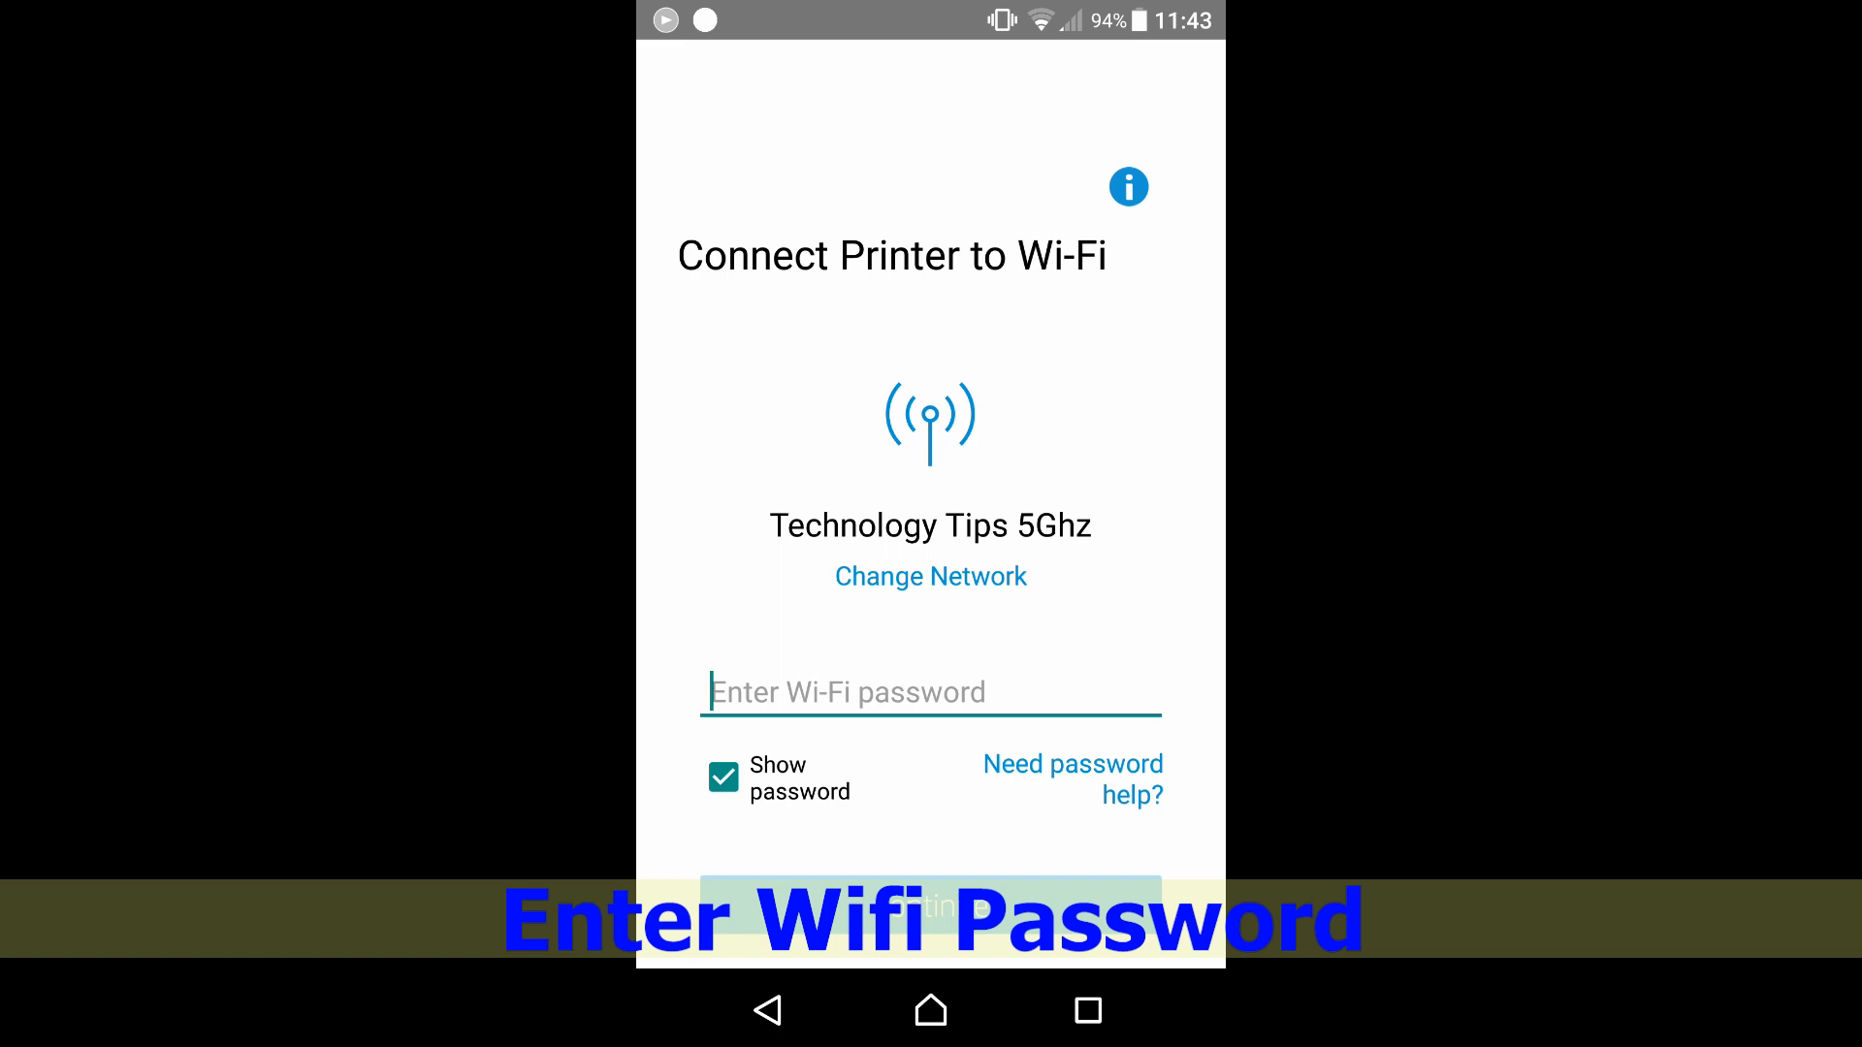
{"action": "left_click", "coordinate": [723, 777]}
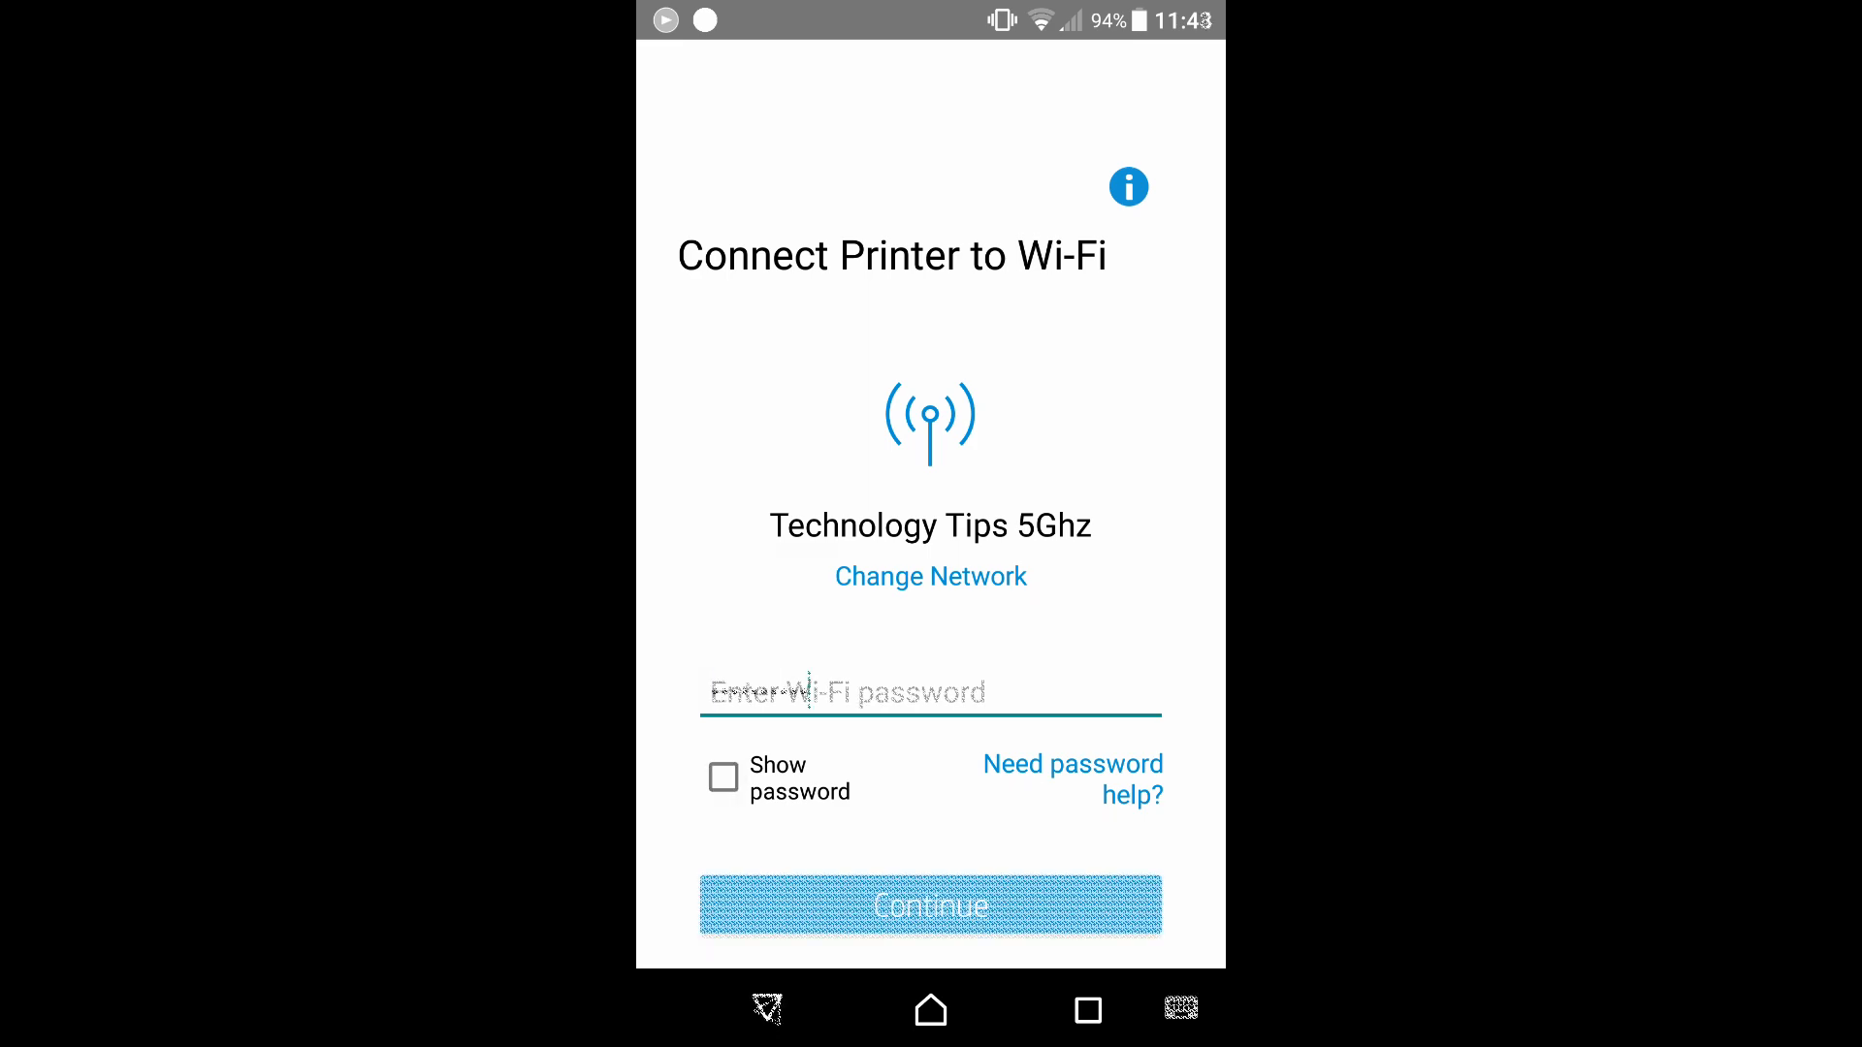
{"action": "type", "text": "password"}
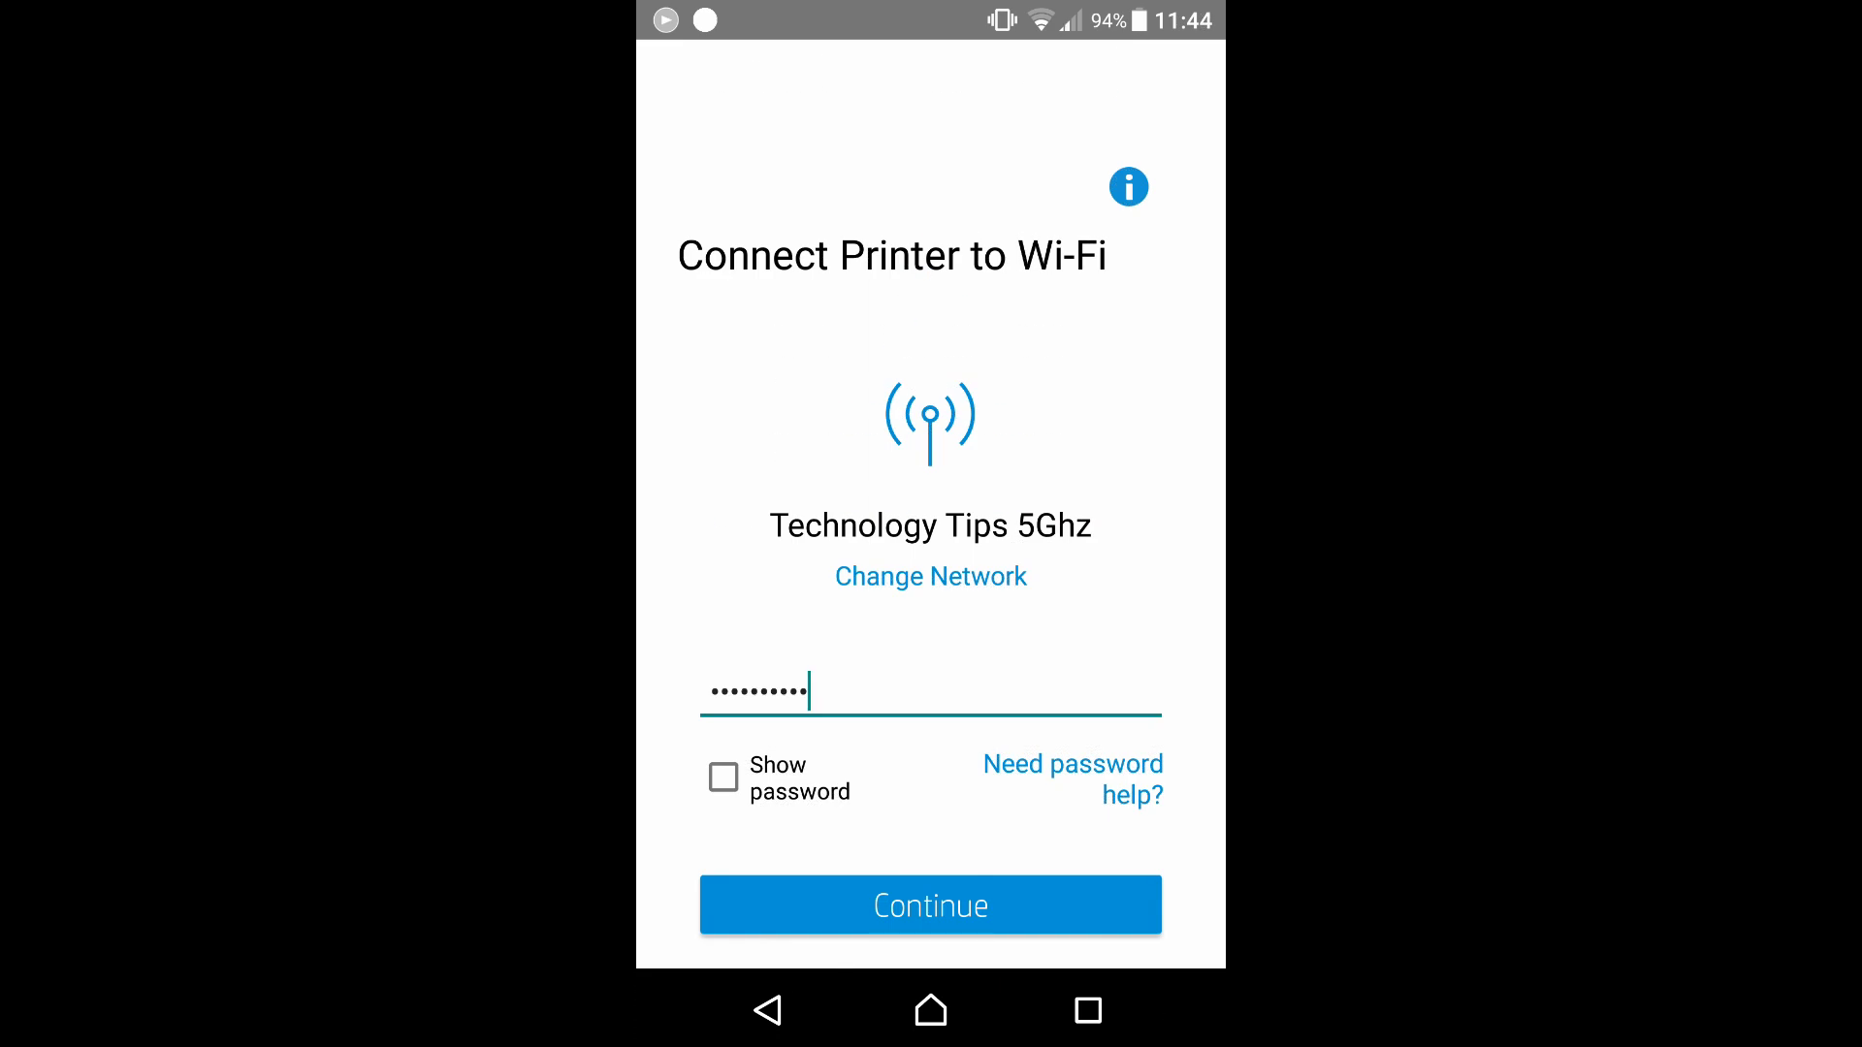
Submit the Wi-Fi password and allow HP Smart to turn on Bluetooth.
{"action": "left_click", "coordinate": [930, 905]}
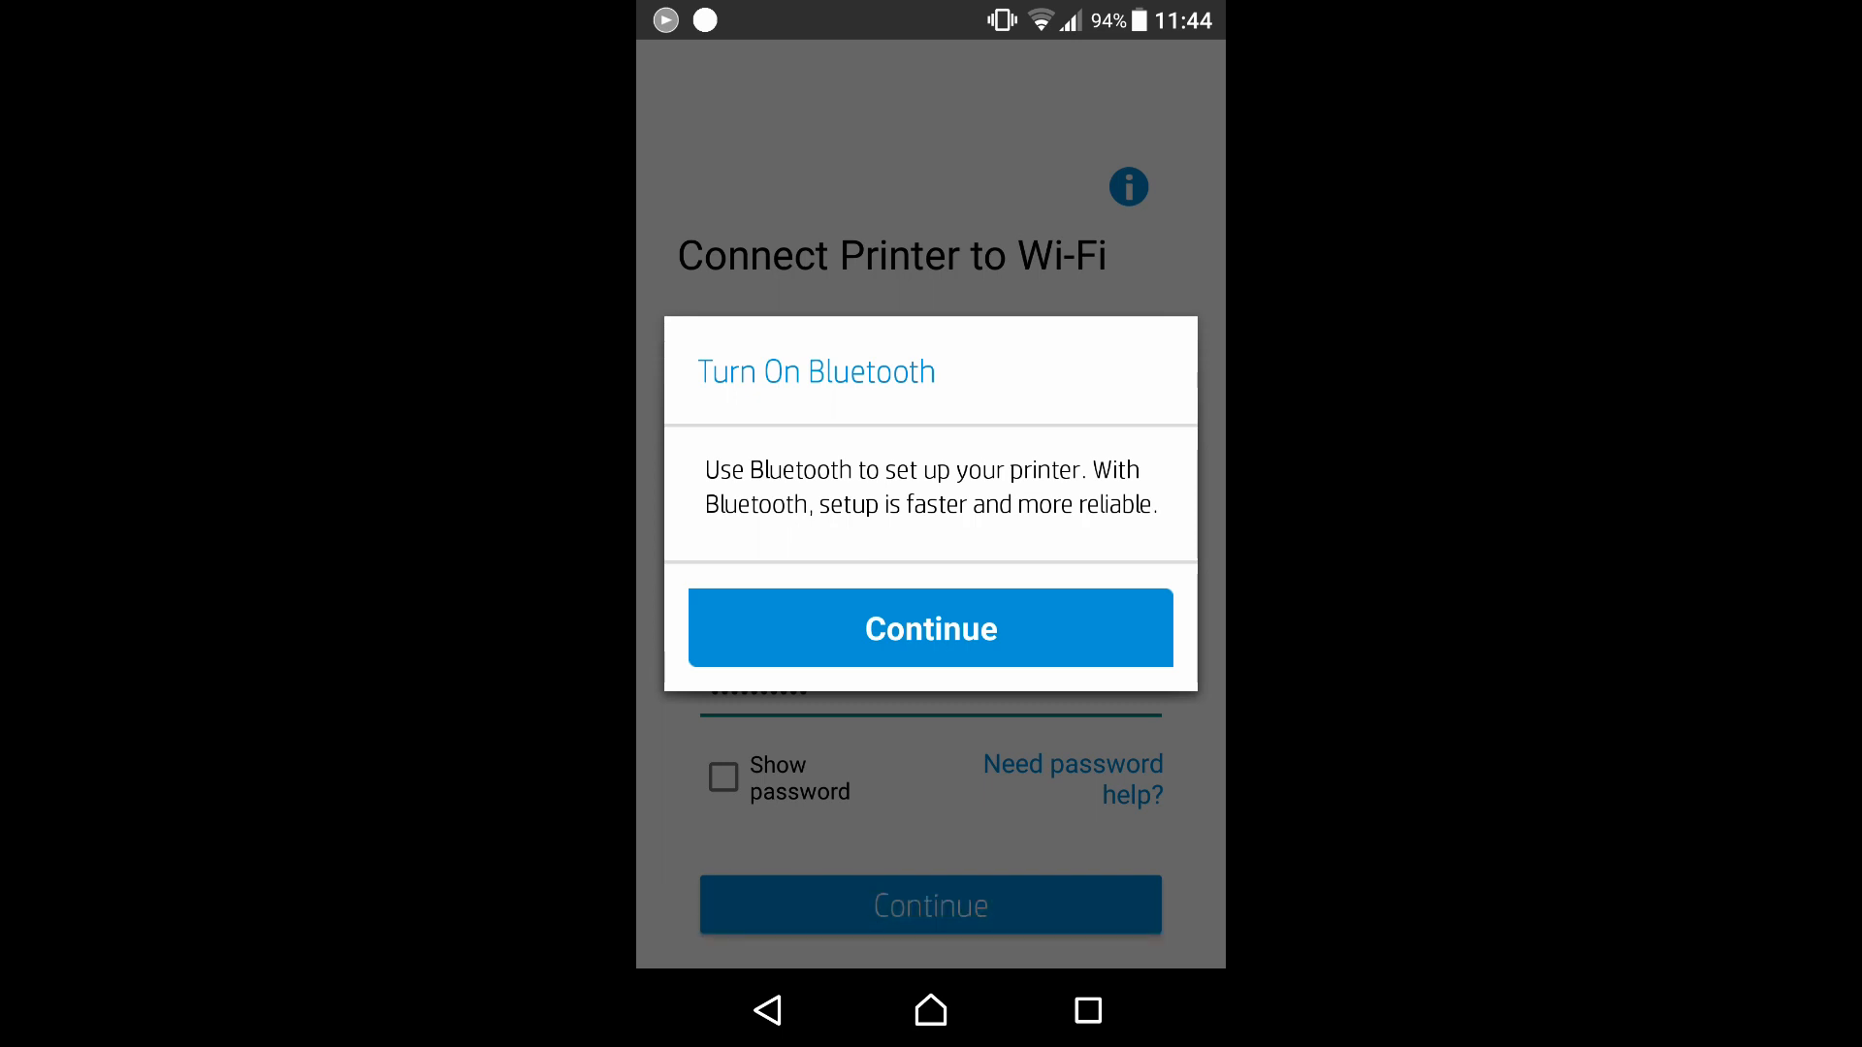
{"action": "left_click", "coordinate": [930, 628]}
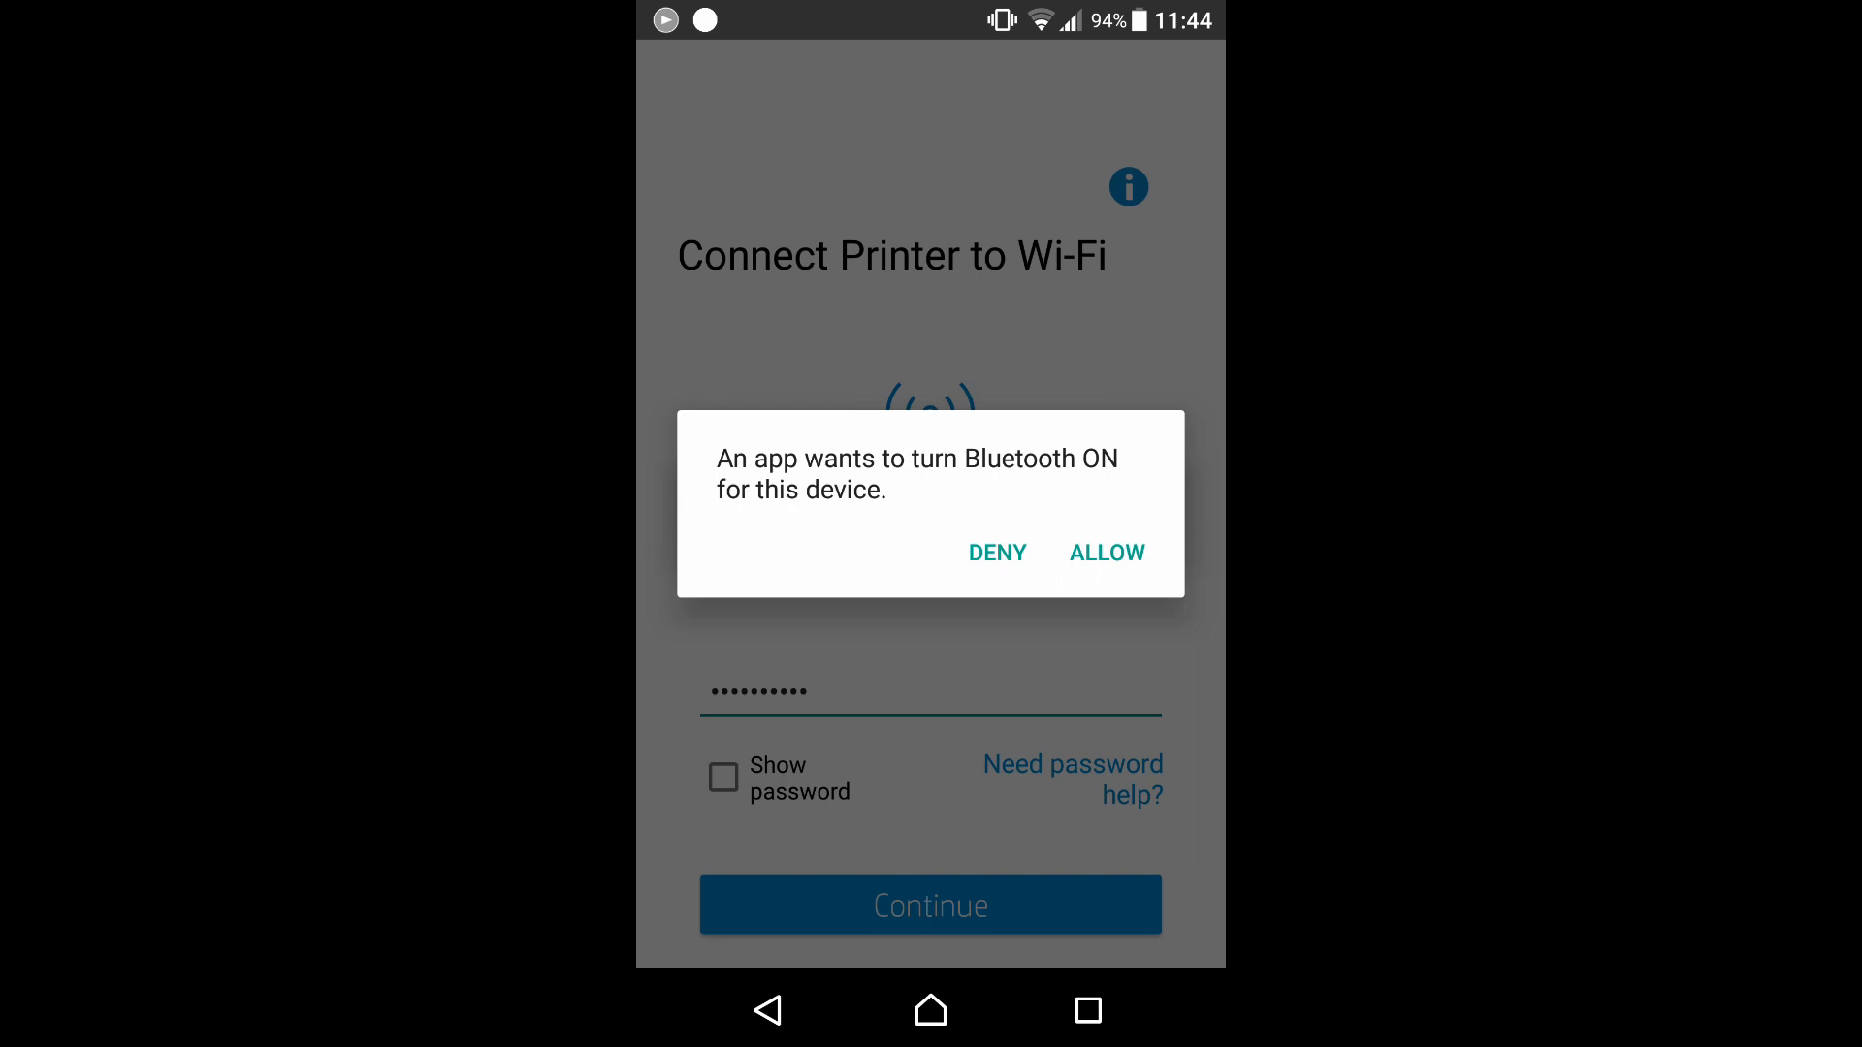
{"action": "left_click", "coordinate": [1104, 552]}
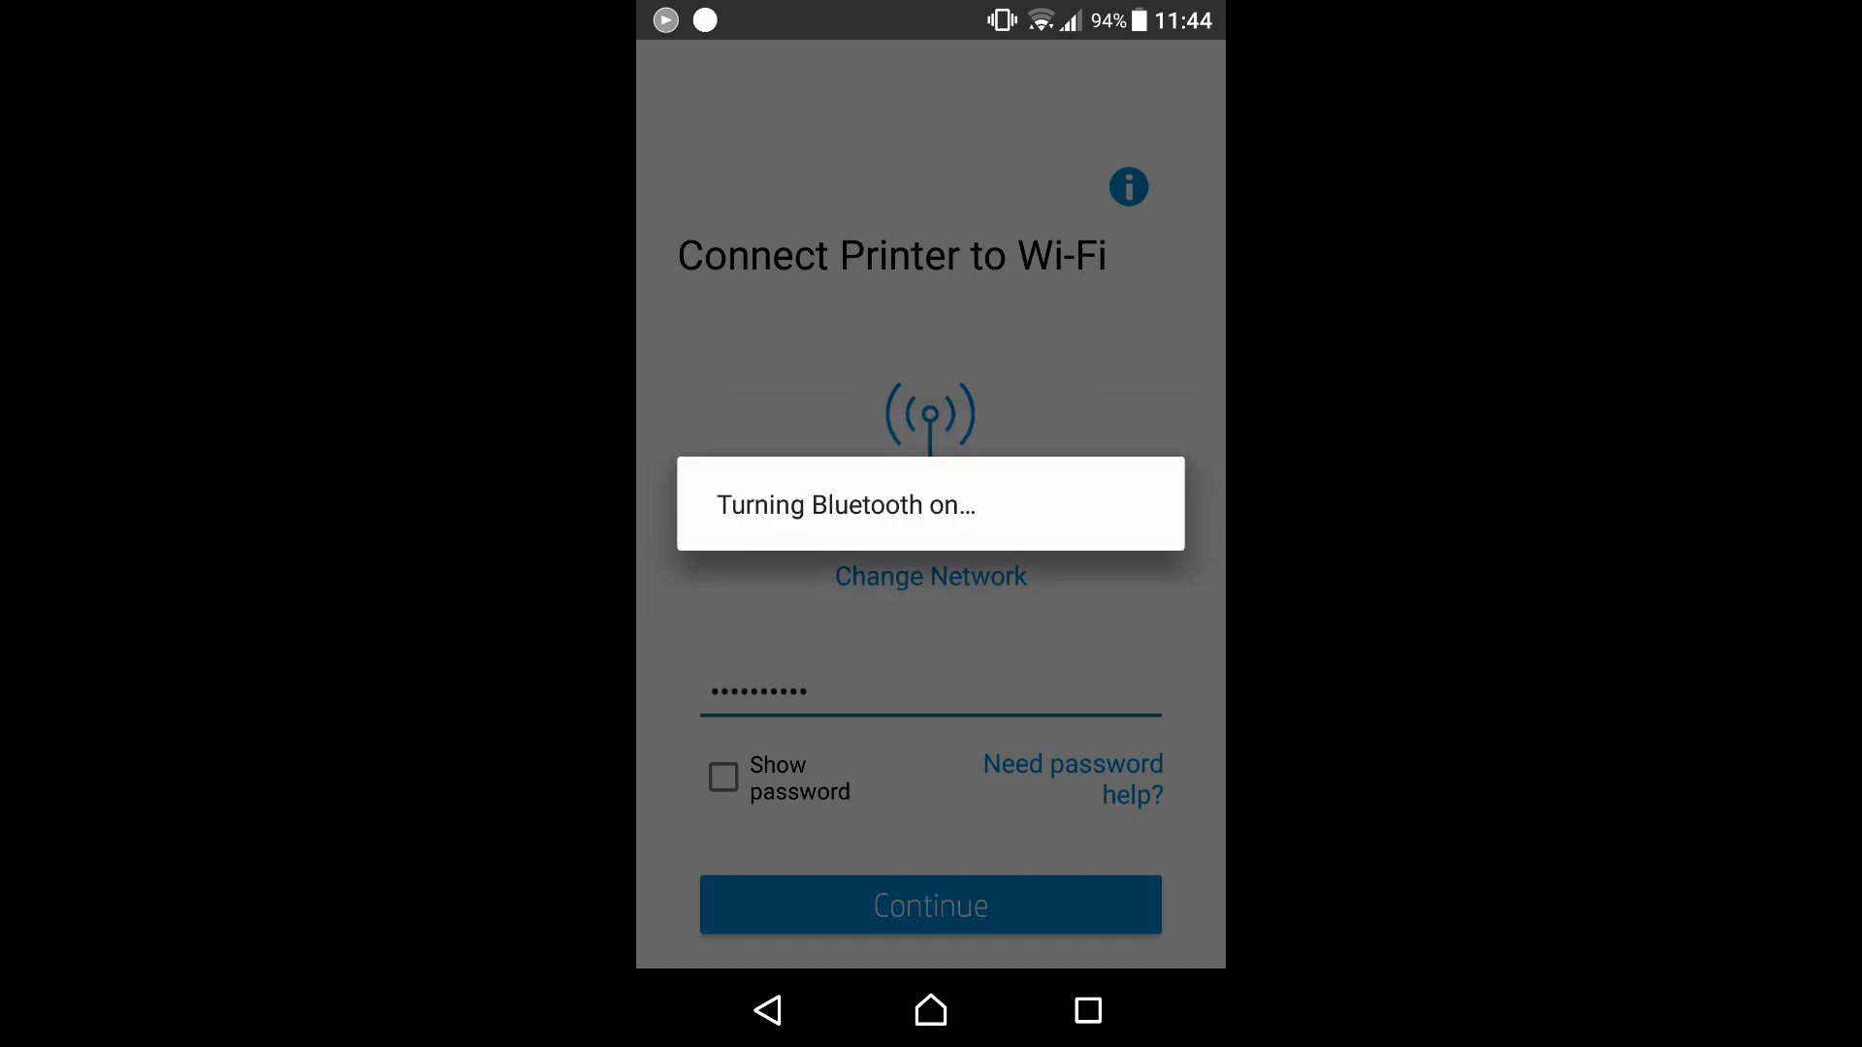
Continue until the printer reports it is connected to Technology Tips 5Ghz.
{"action": "left_click", "coordinate": [930, 904]}
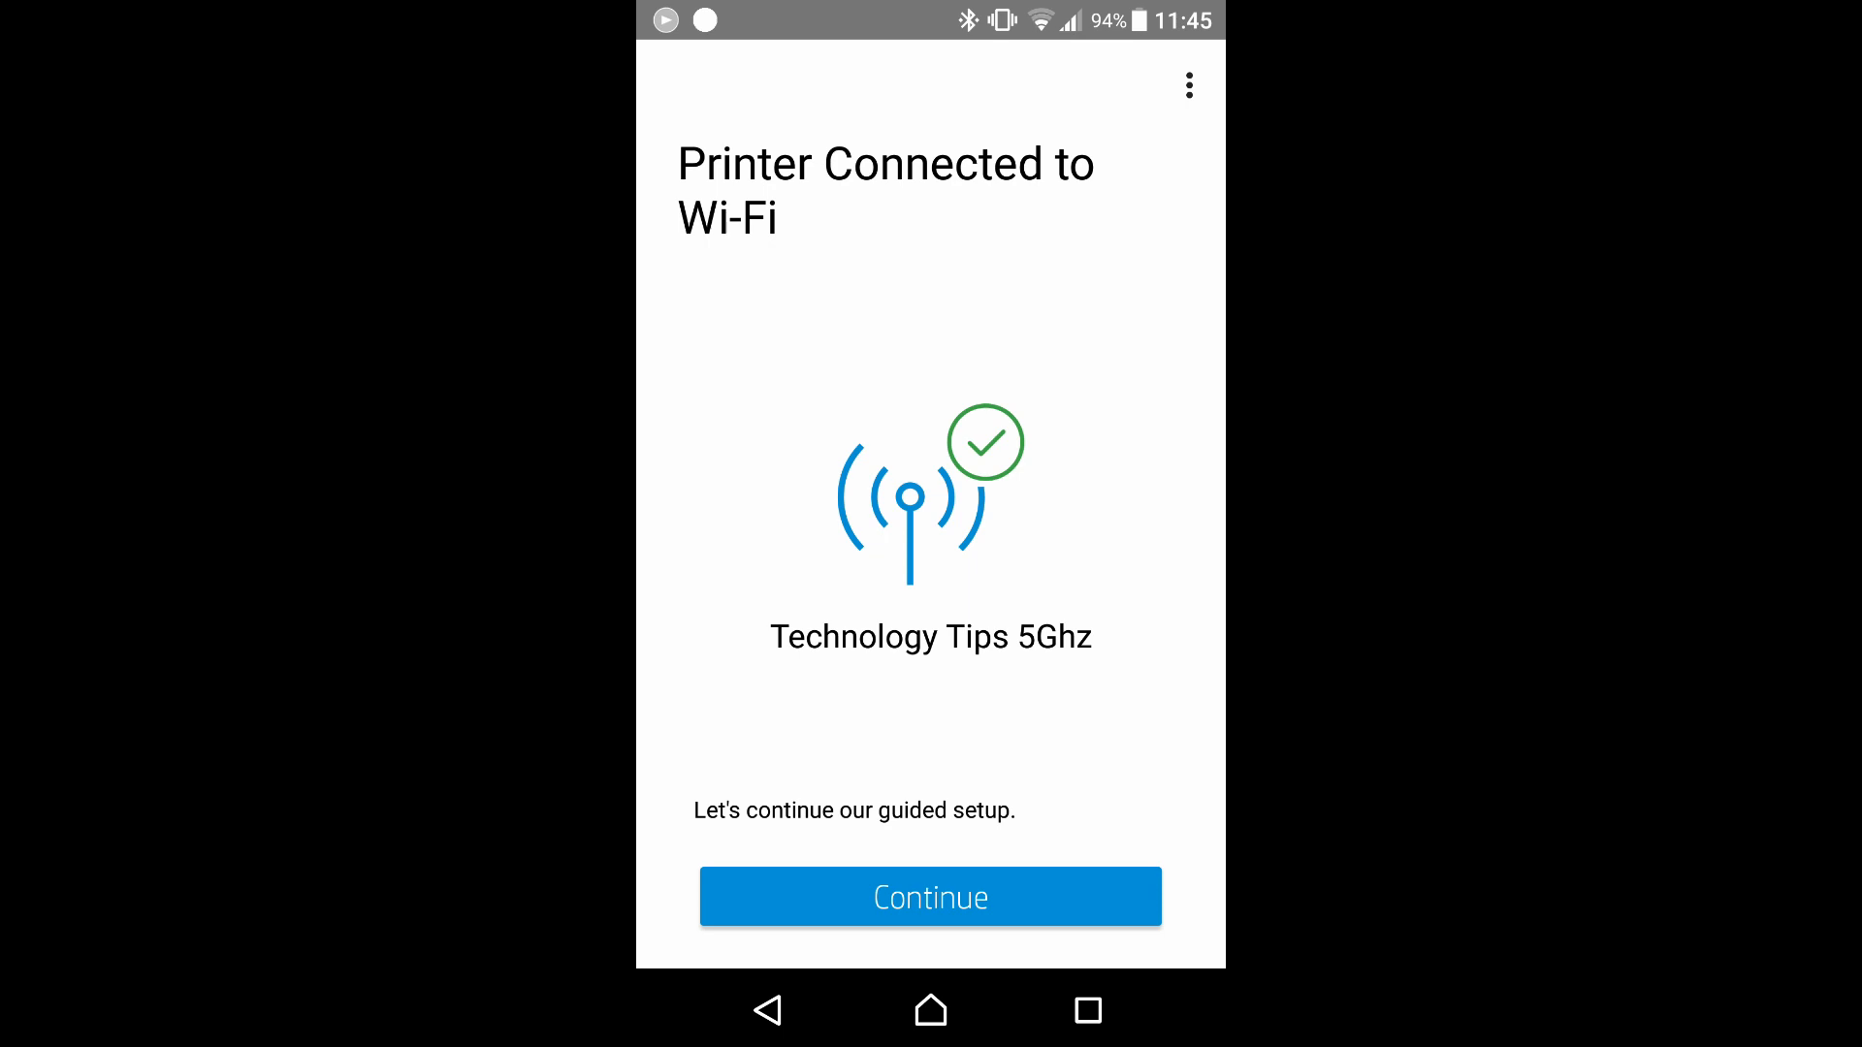
Advance to loading paper and play the Lift the lid animation.
{"action": "left_click", "coordinate": [931, 898]}
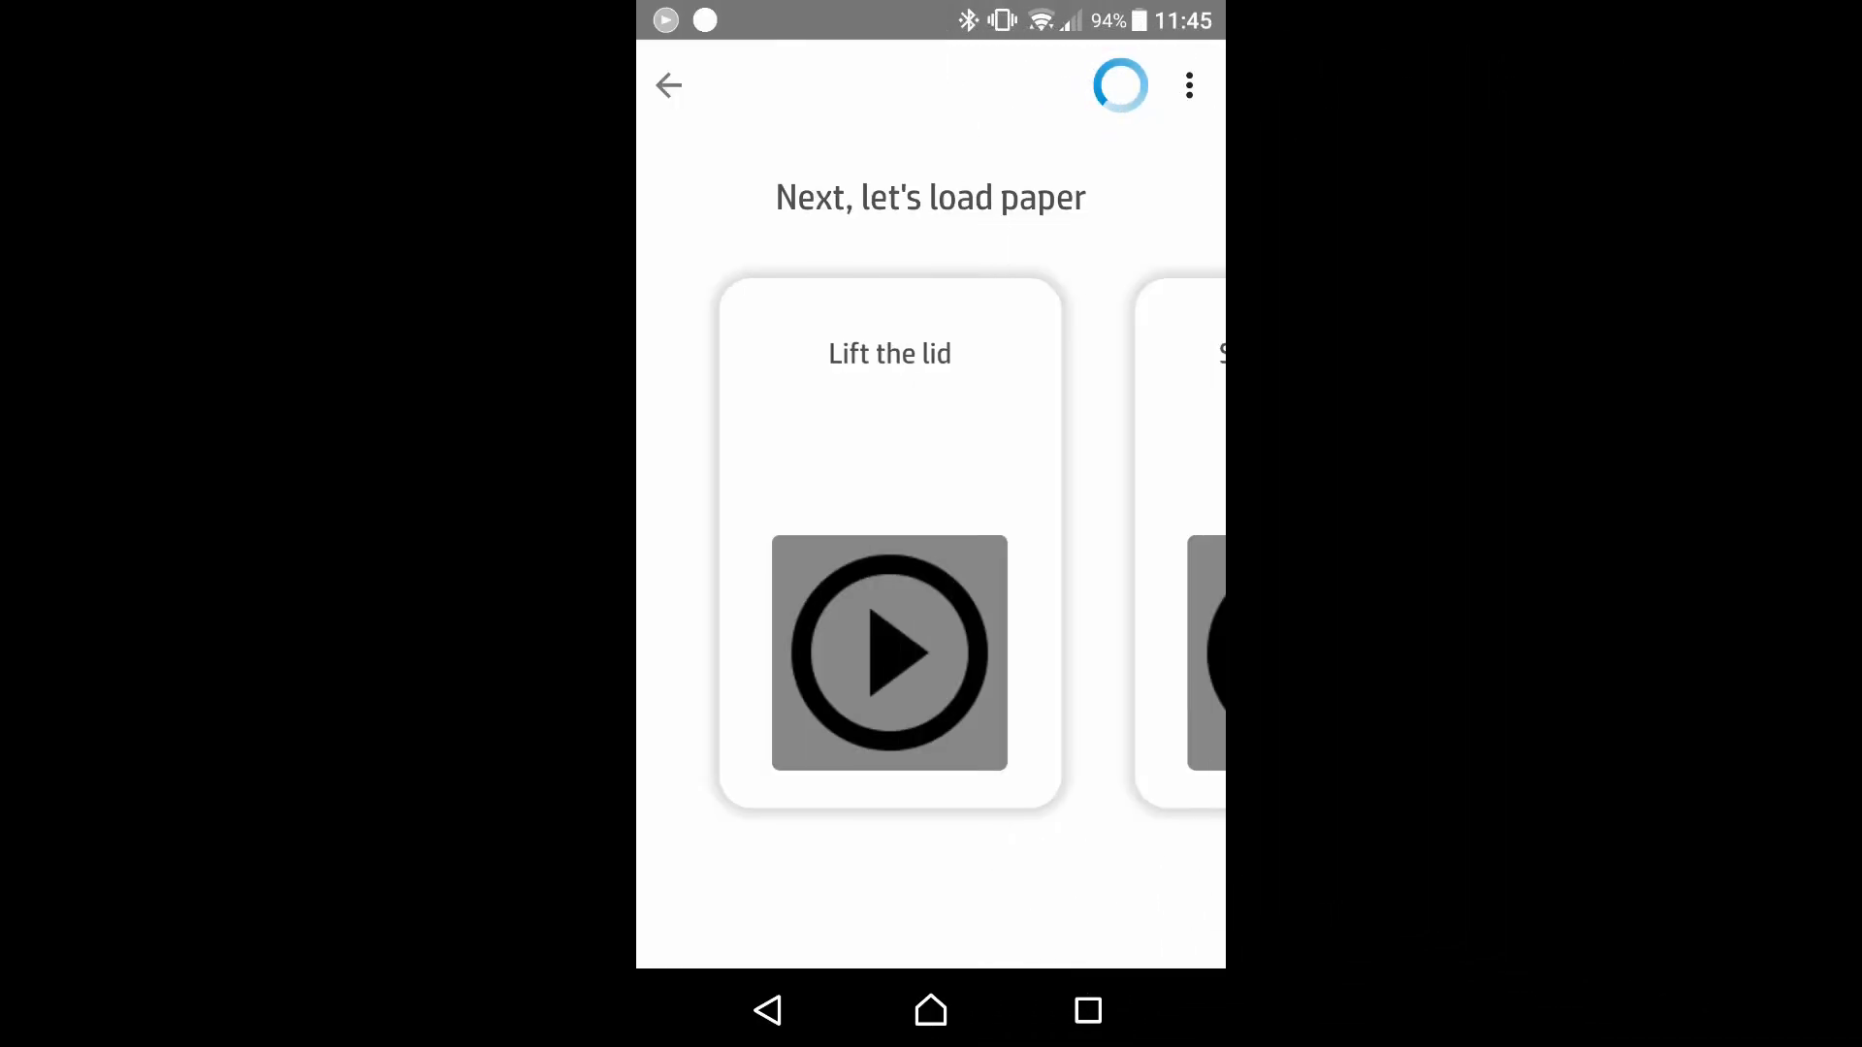
{"action": "left_click", "coordinate": [890, 655]}
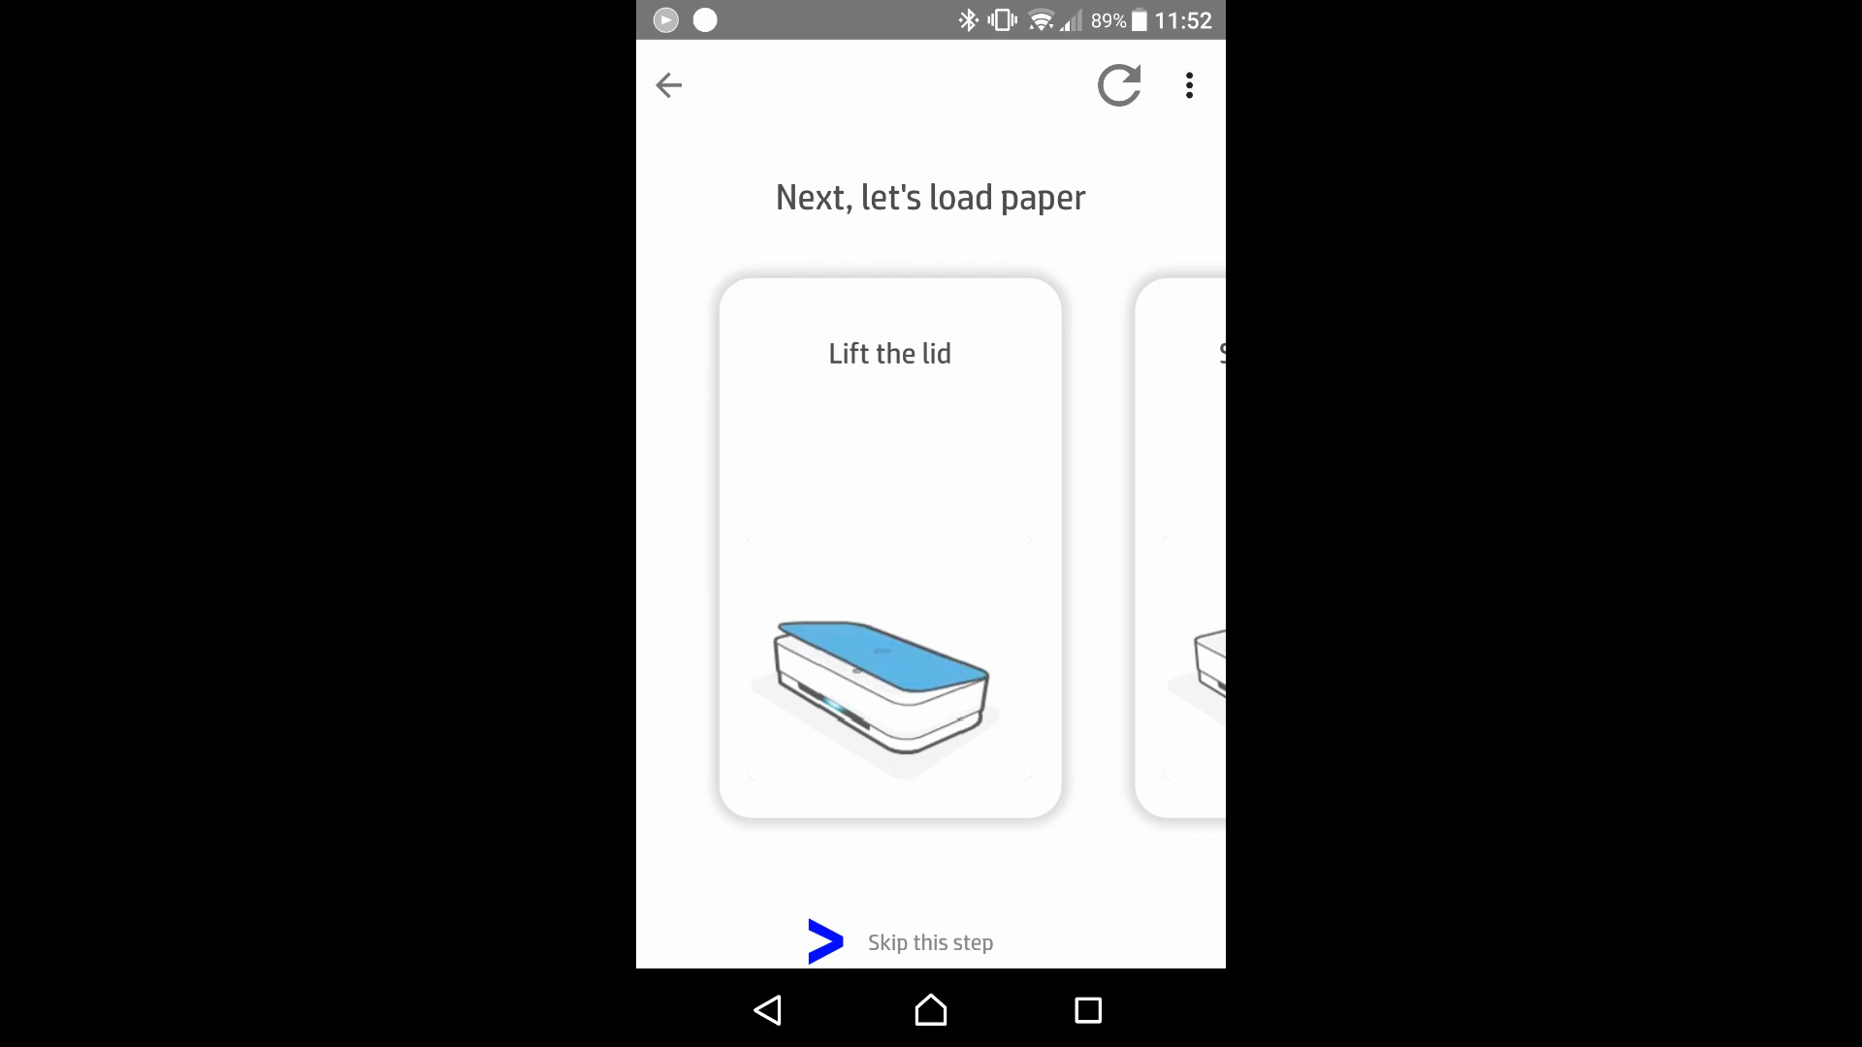
Skip past the paper-loading and ink installation cards to the alignment step.
{"action": "left_click", "coordinate": [1118, 85]}
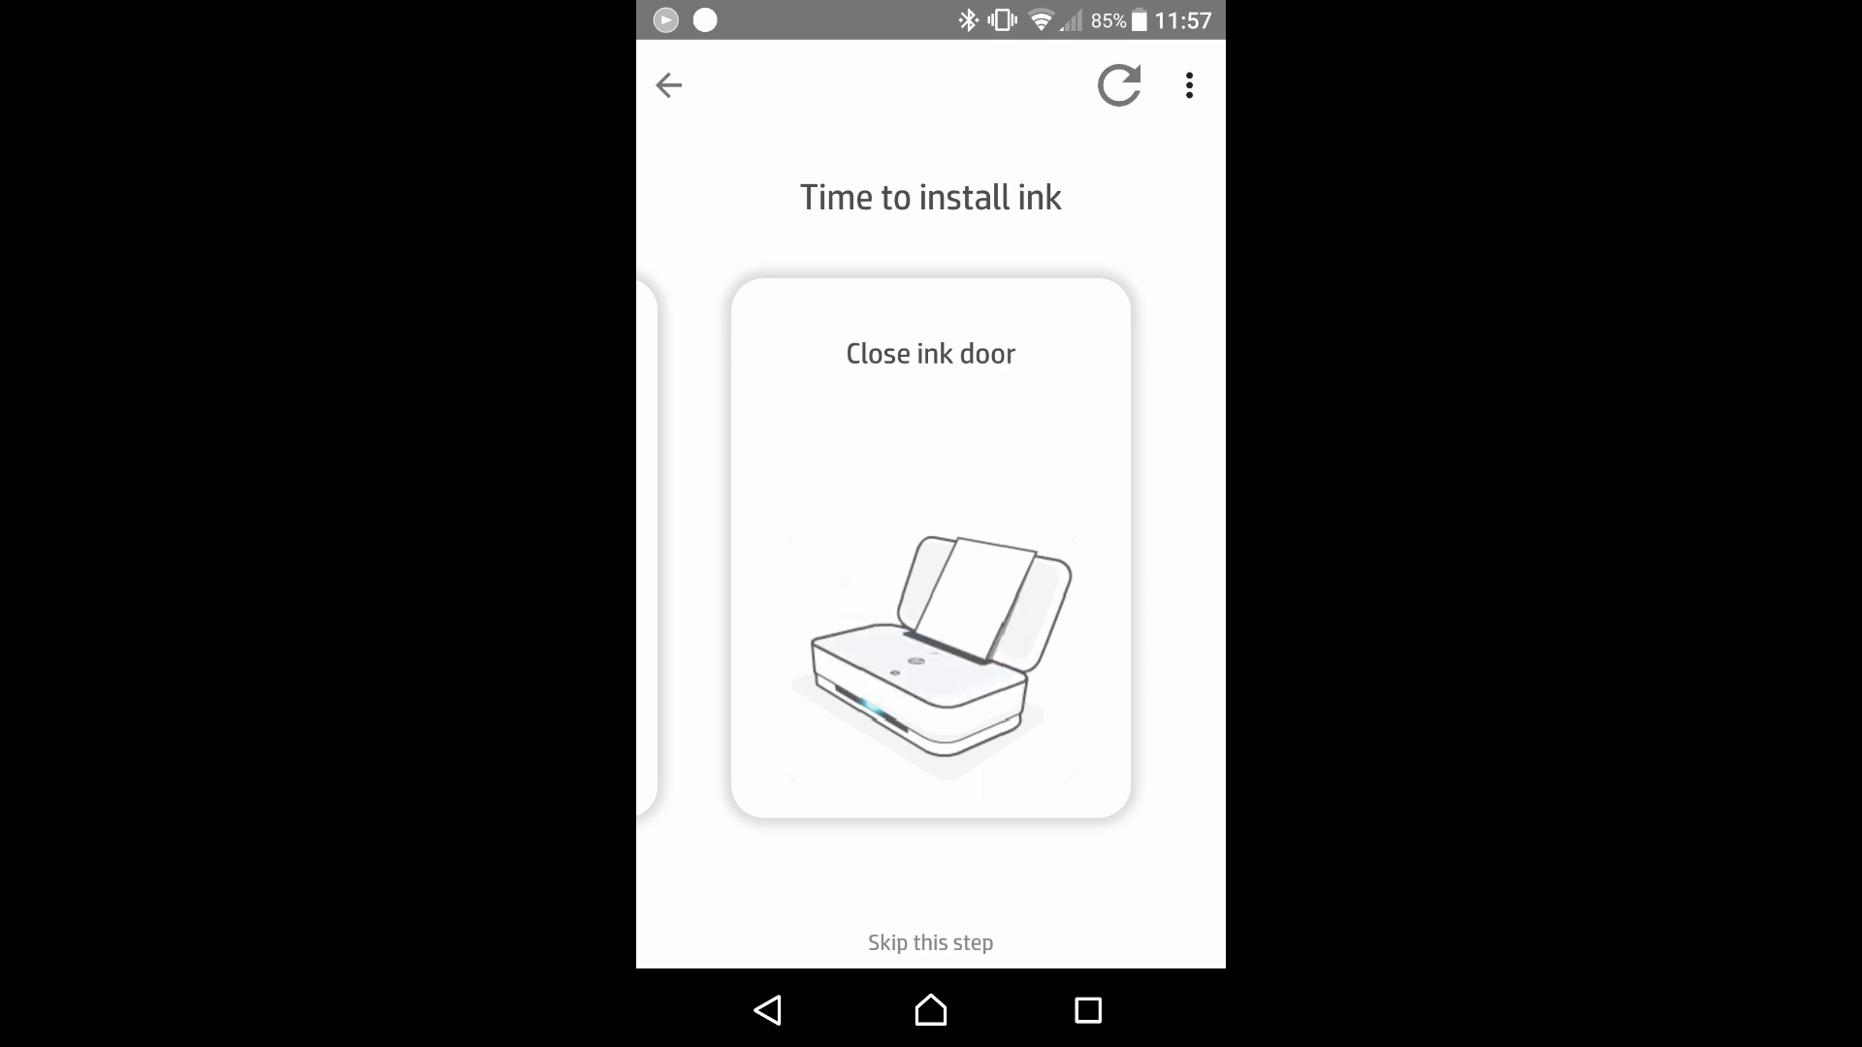
{"action": "left_click", "coordinate": [1116, 85]}
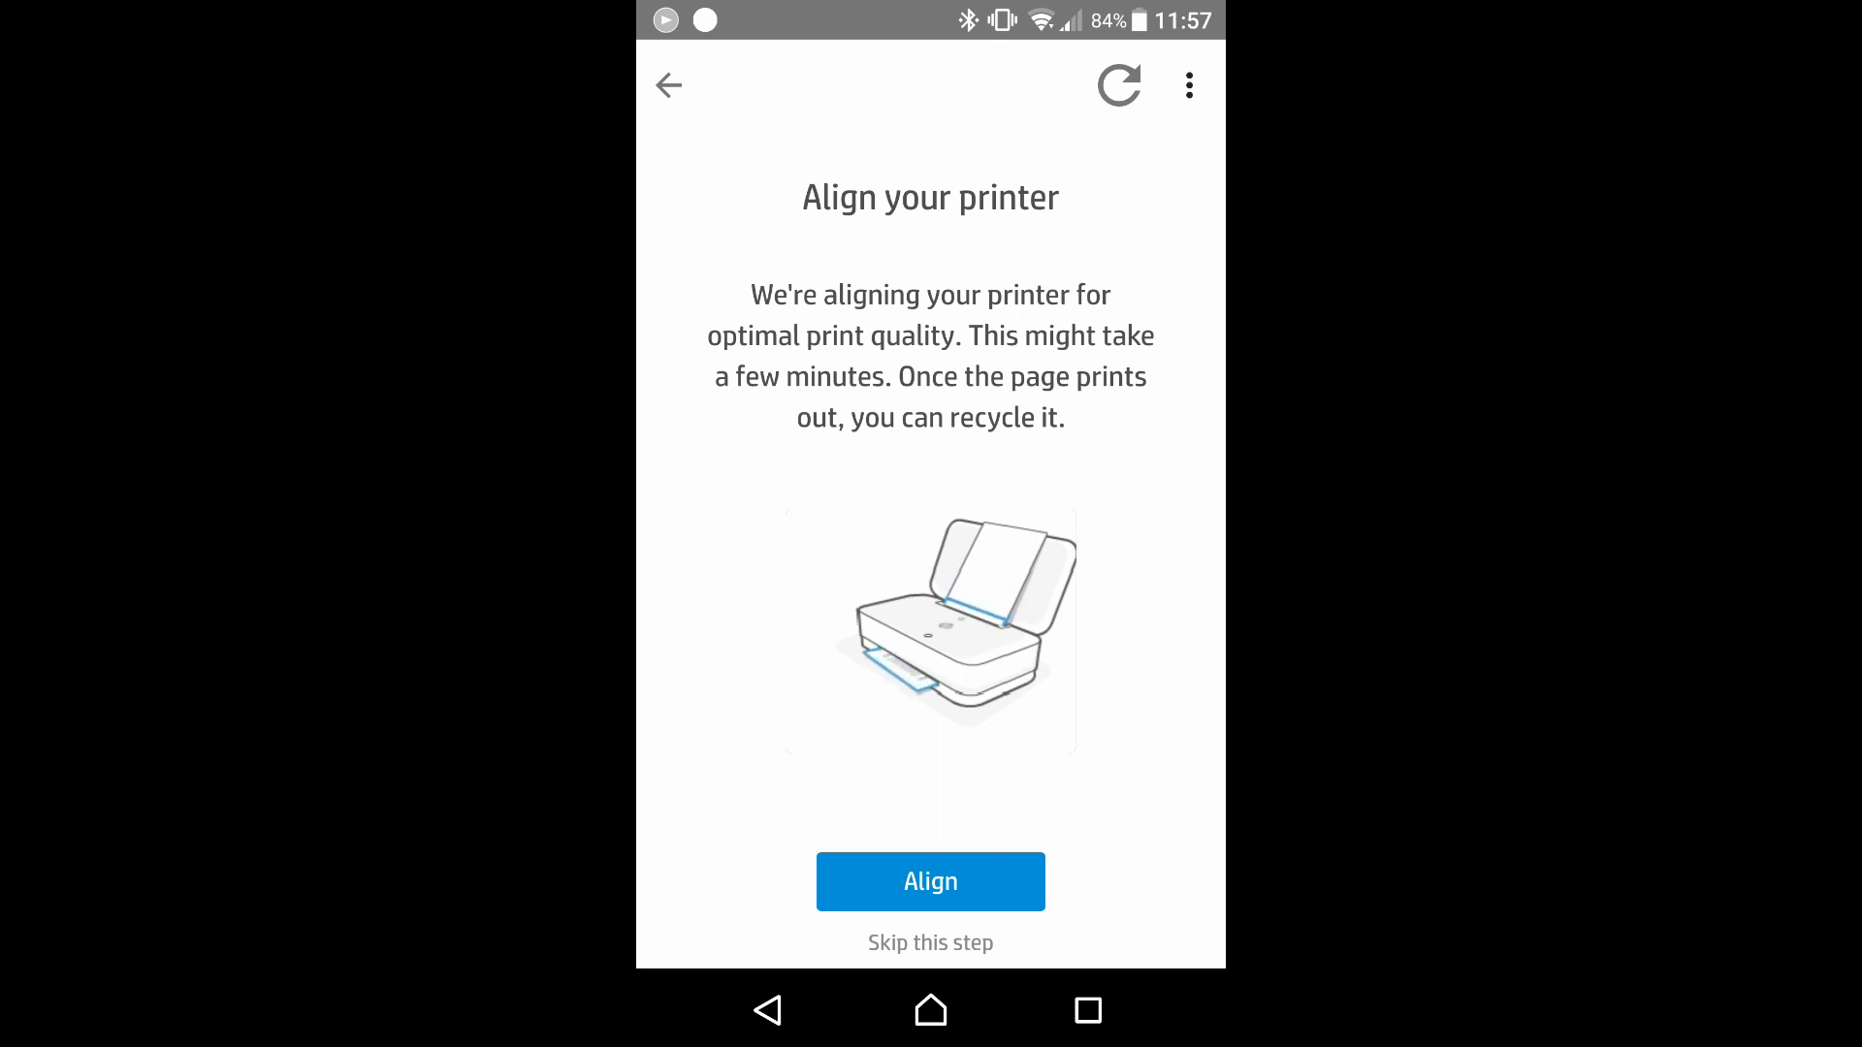
Tap Align so the printer starts printing an alignment page.
{"action": "left_click", "coordinate": [930, 881]}
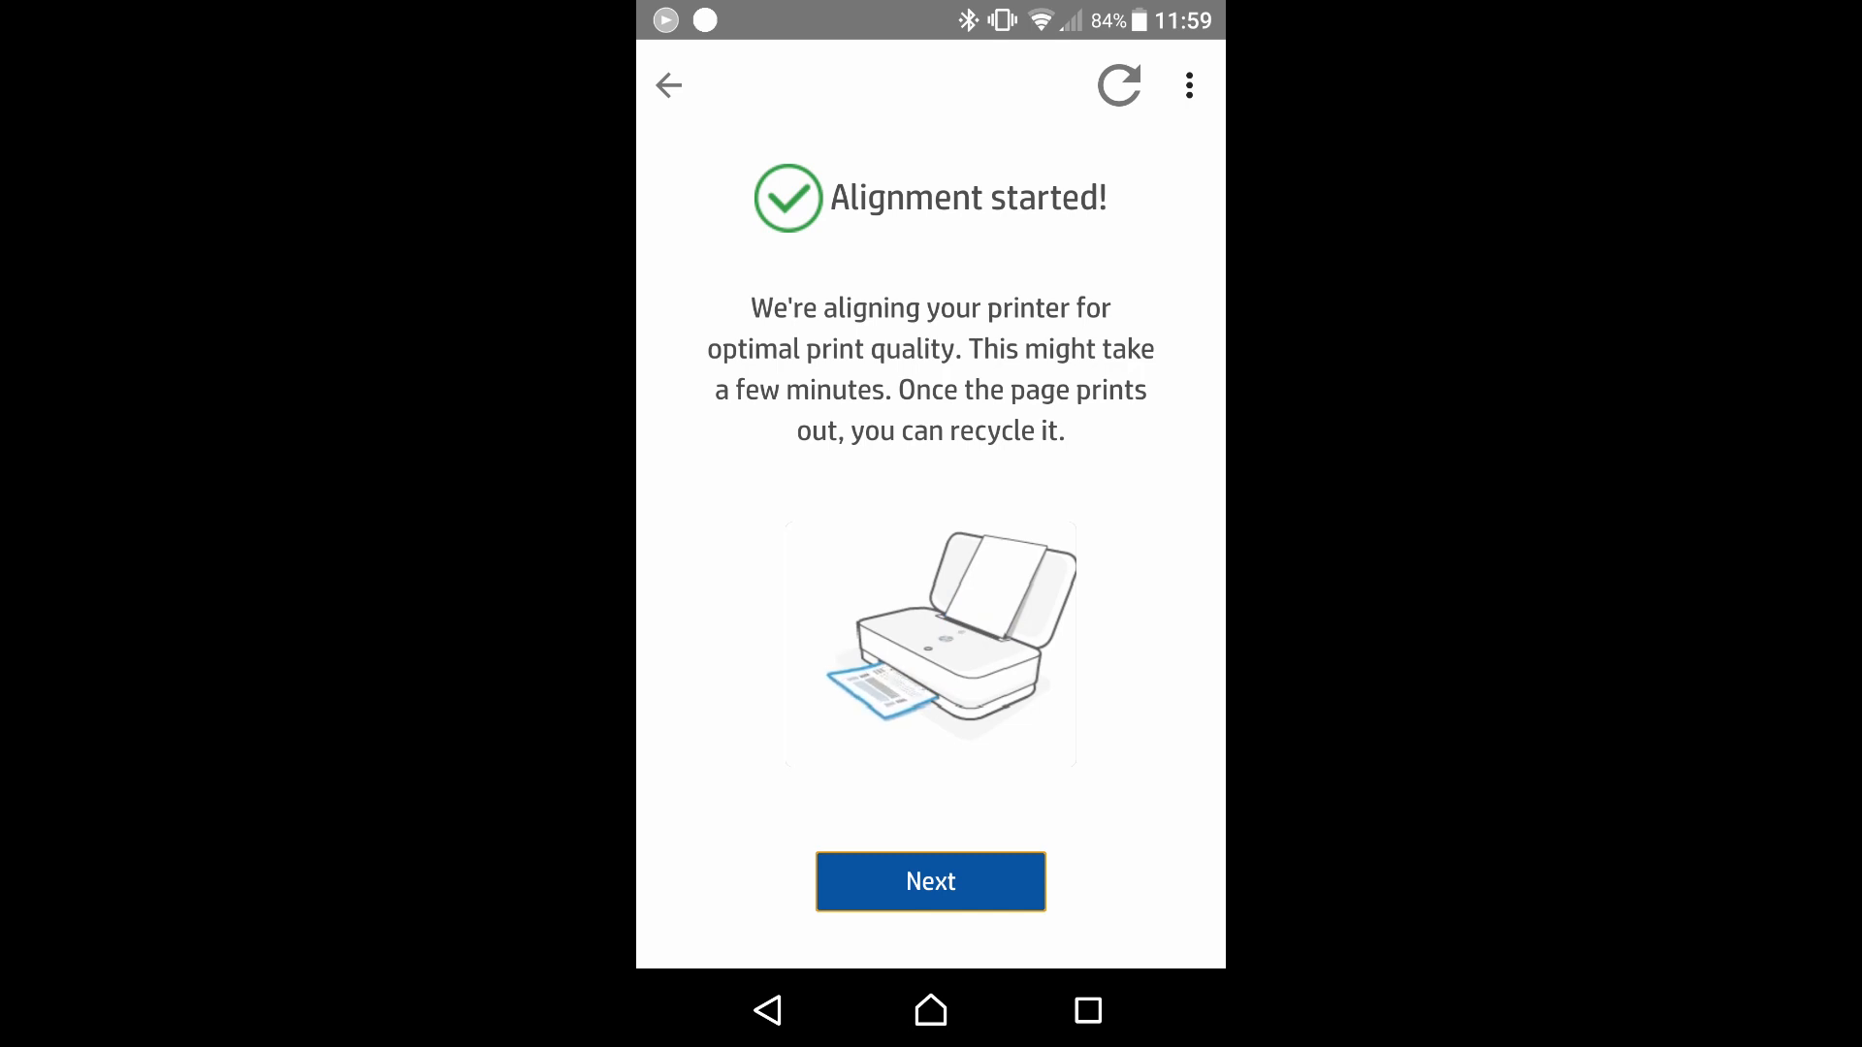
Move past alignment and decline printing from other devices with 'Not Right Now'.
{"action": "left_click", "coordinate": [930, 881]}
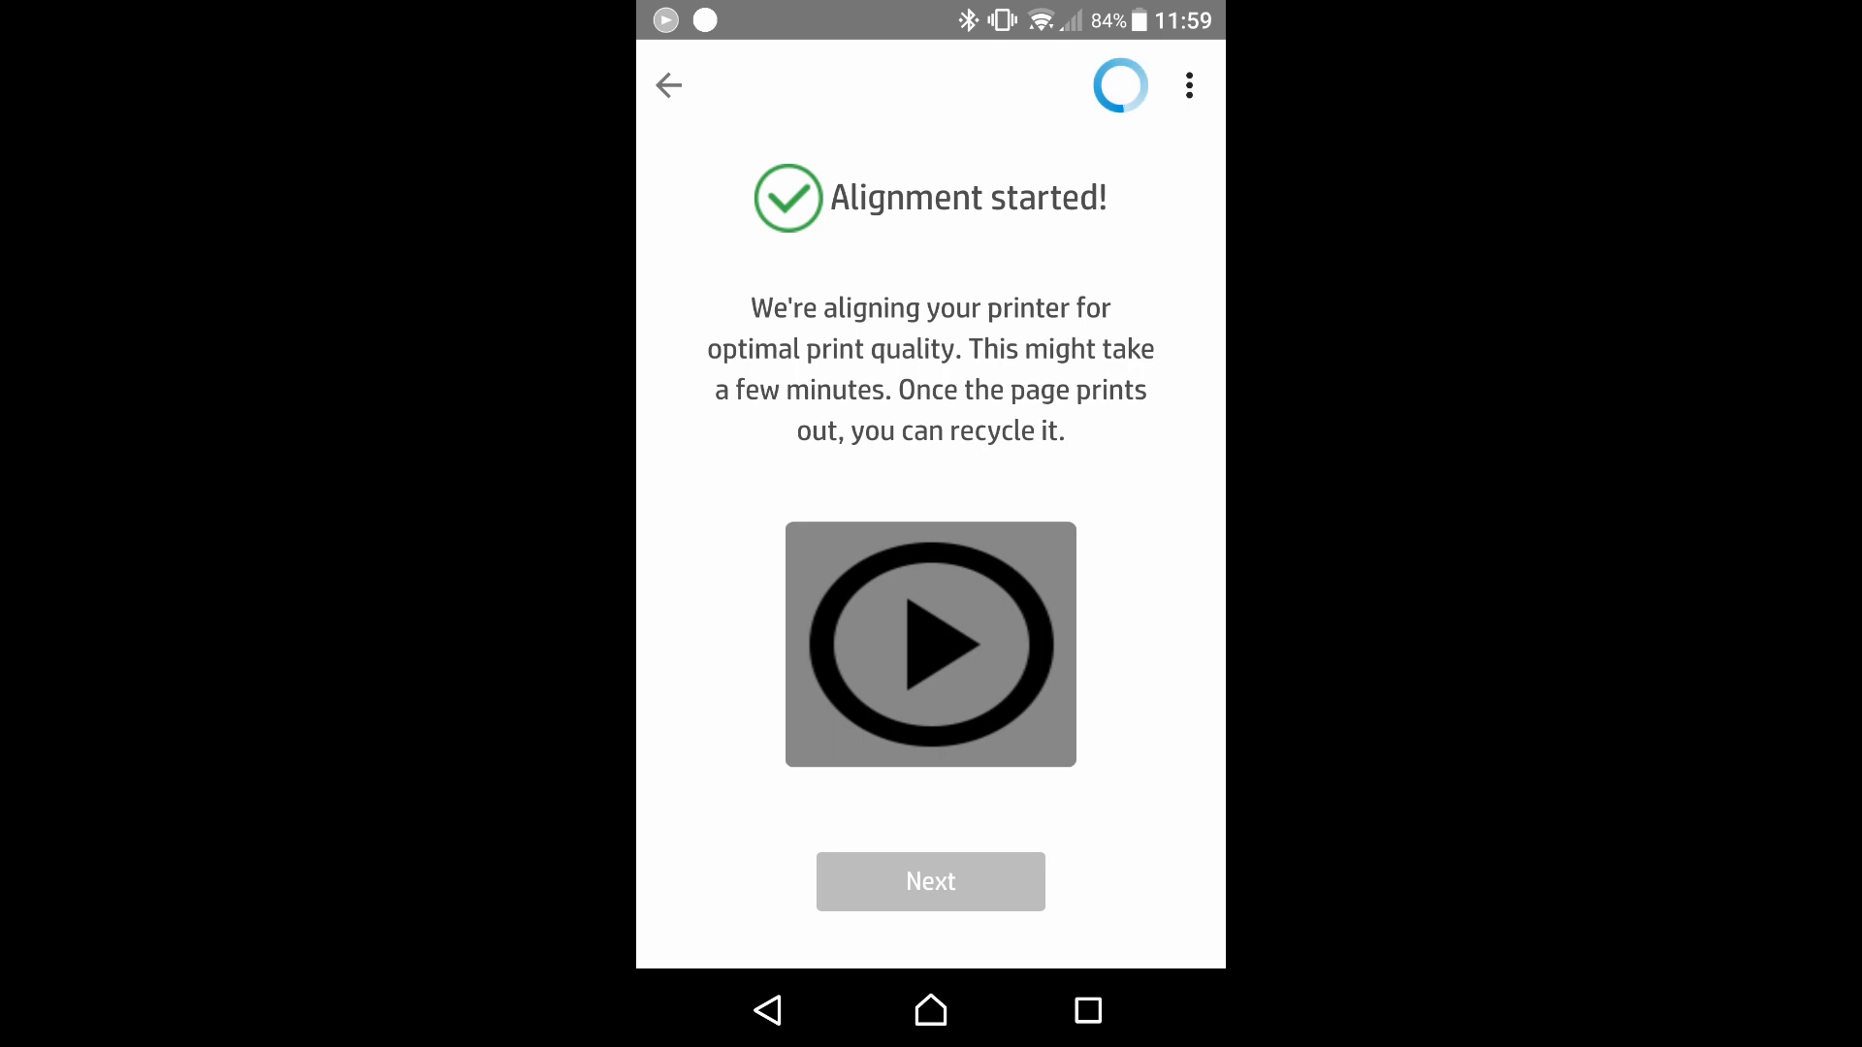
{"action": "left_click", "coordinate": [930, 882]}
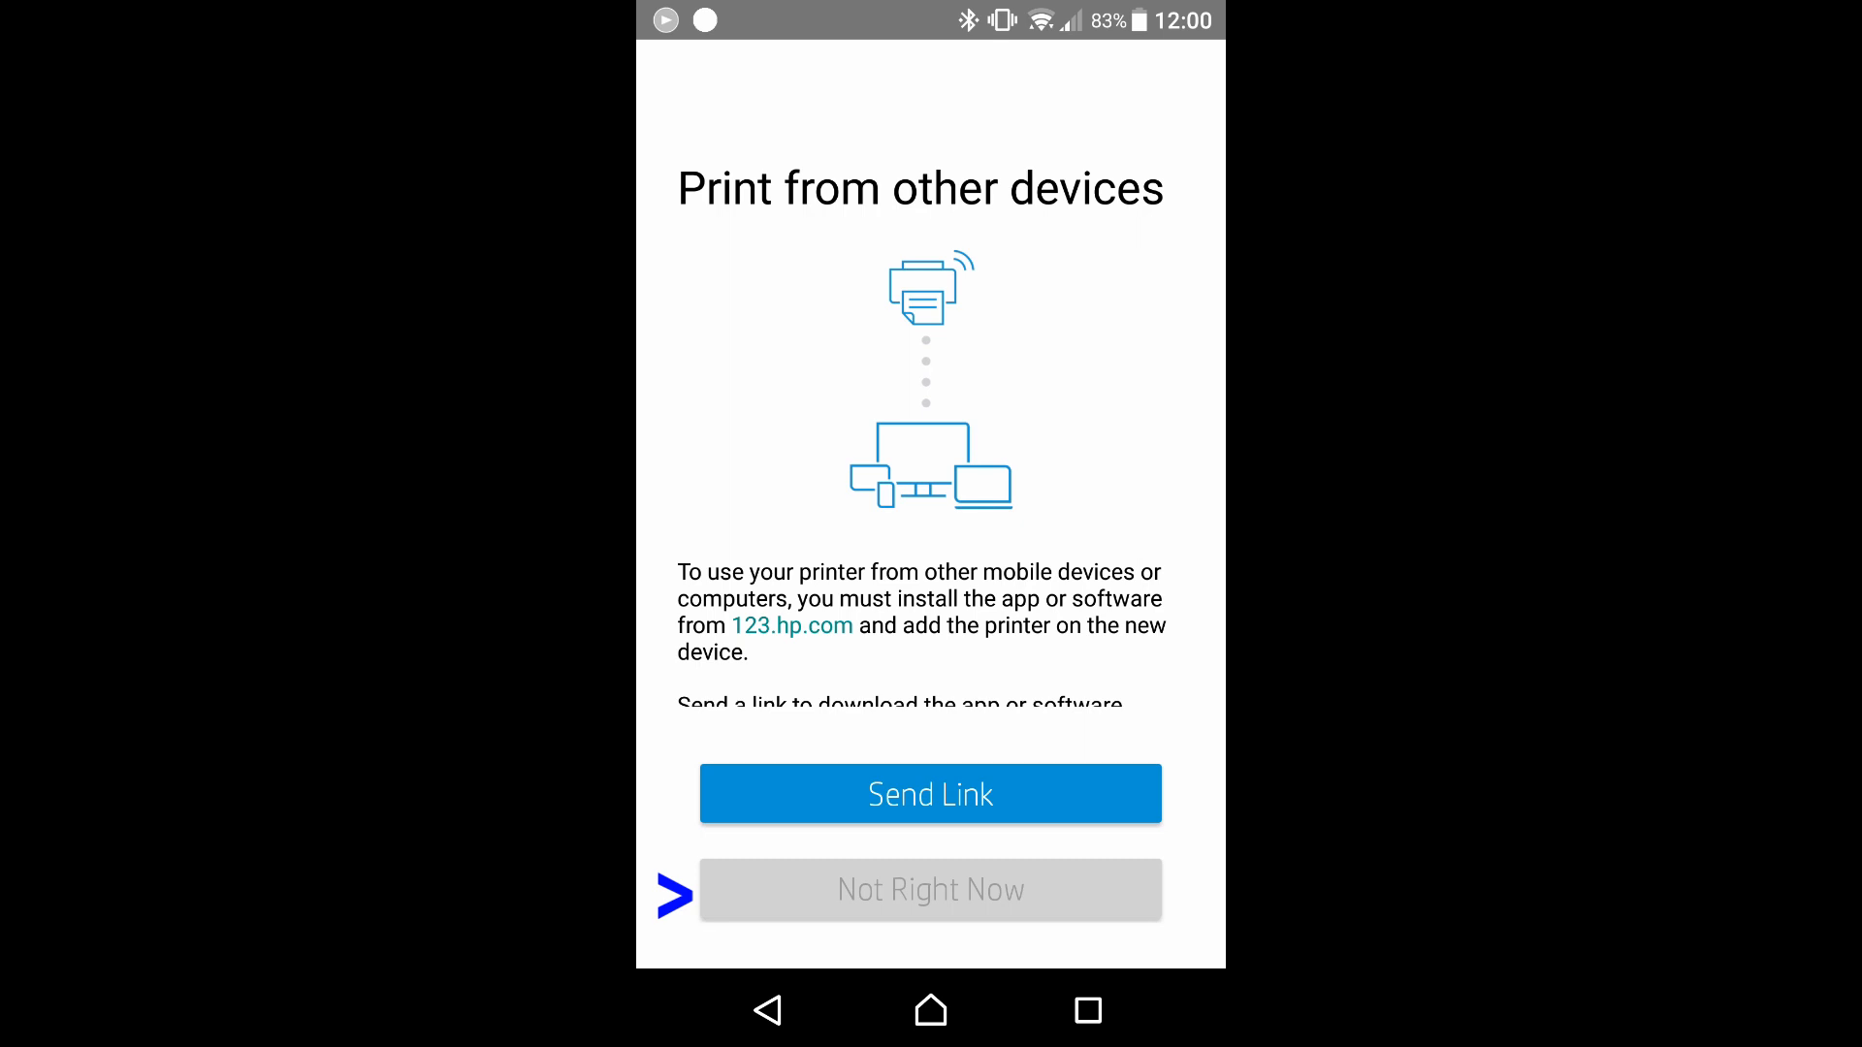
{"action": "left_click", "coordinate": [930, 889]}
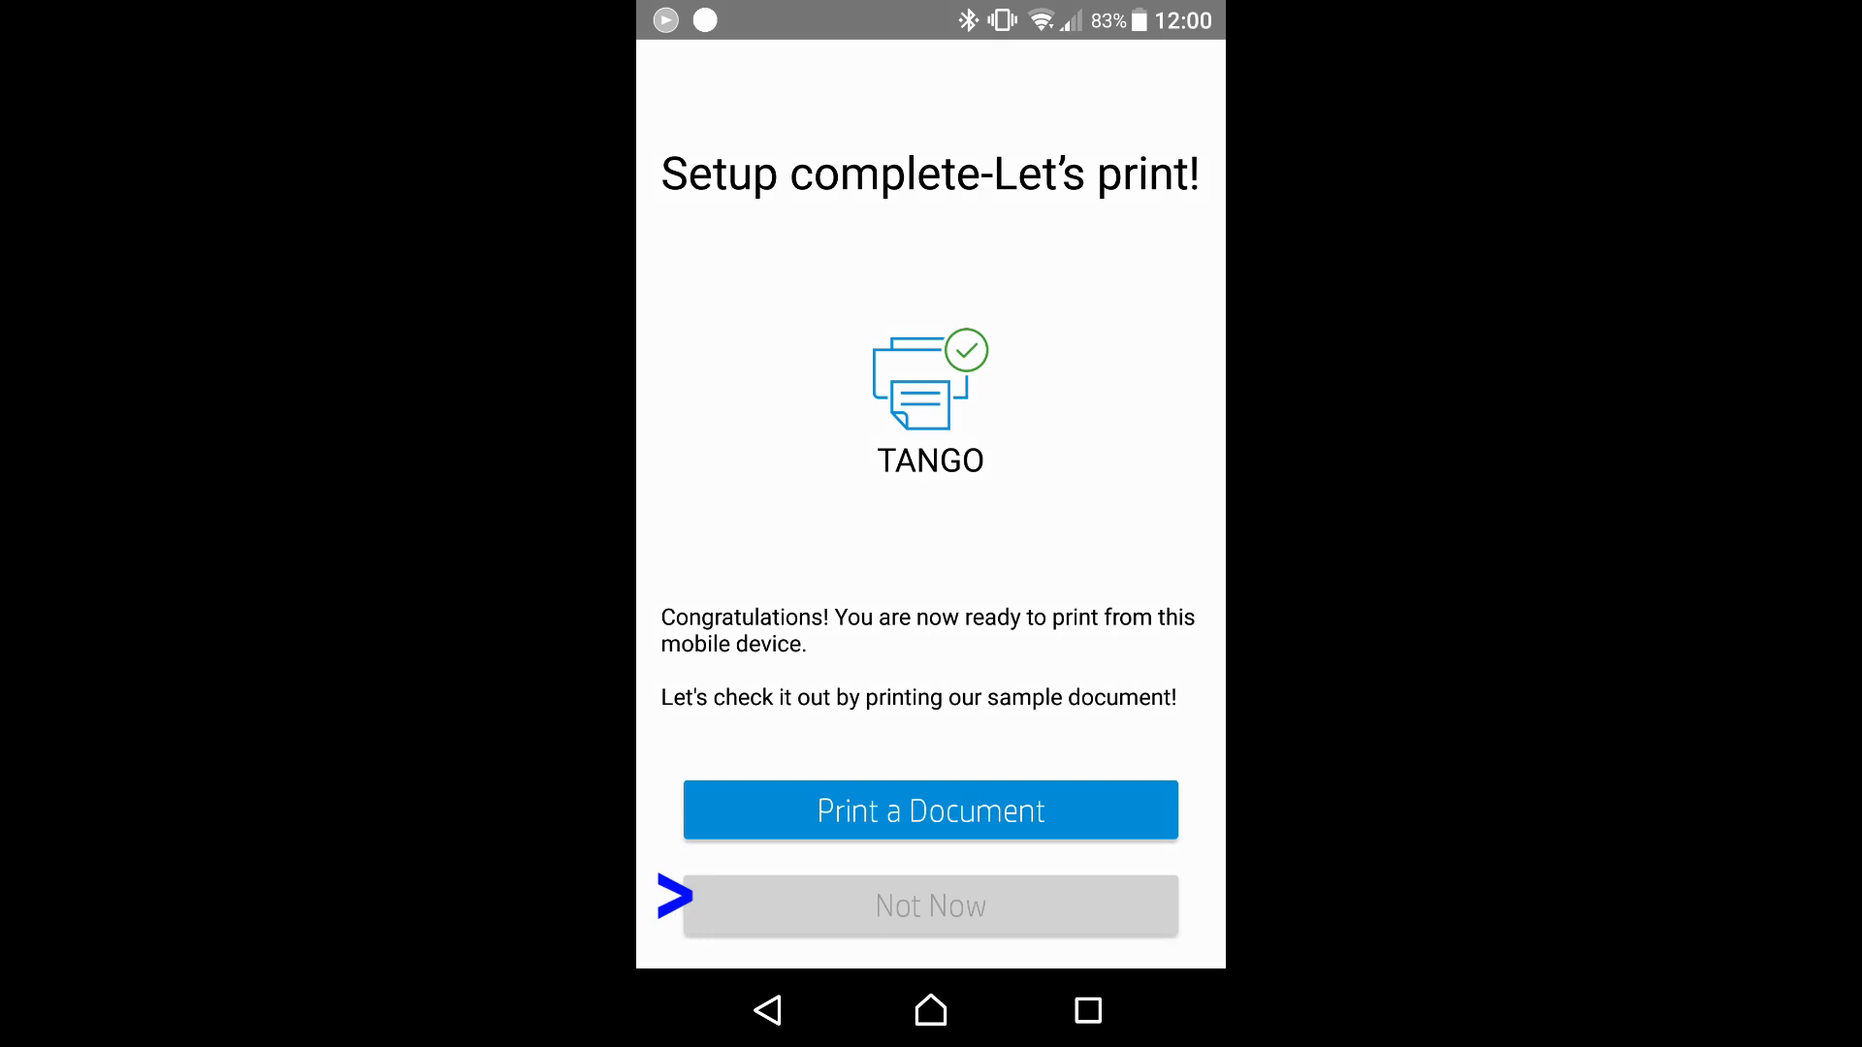
Skip the sample print, dismiss the new-tile notice, and browse the TANGO home tiles.
{"action": "left_click", "coordinate": [931, 906]}
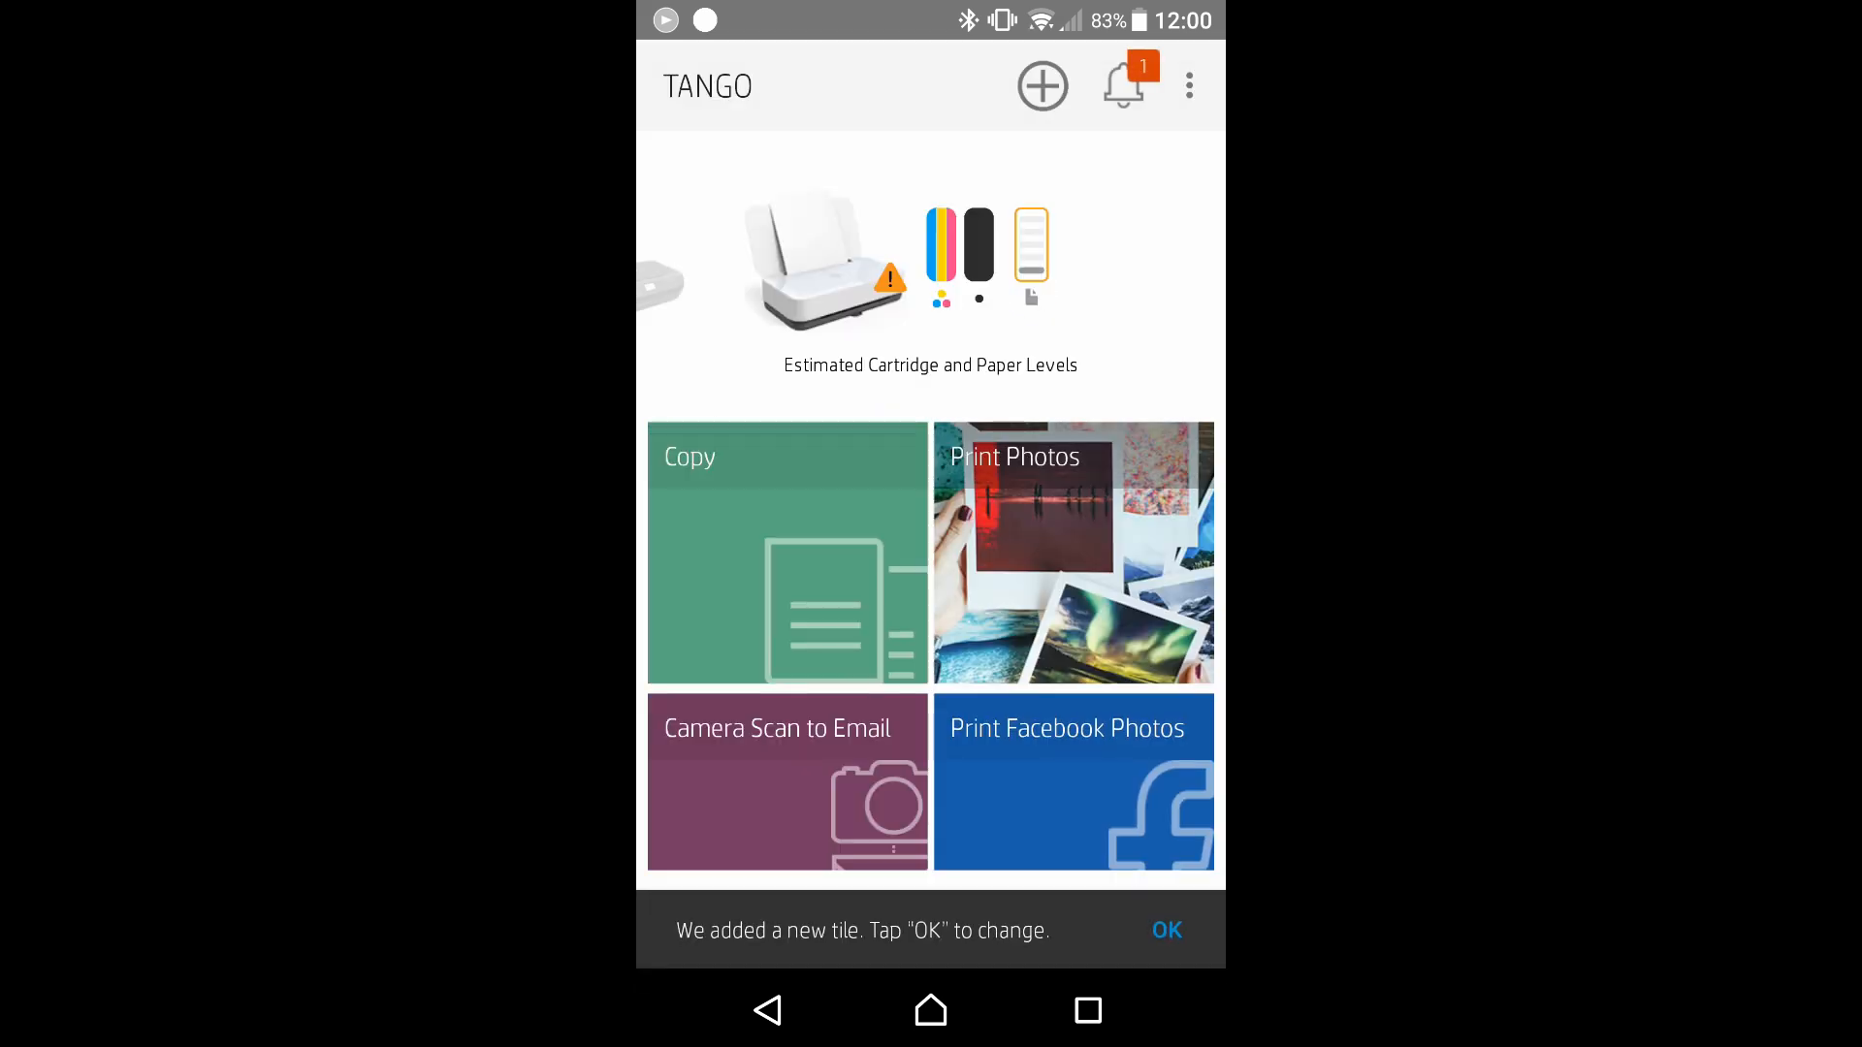
{"action": "left_click", "coordinate": [1165, 929]}
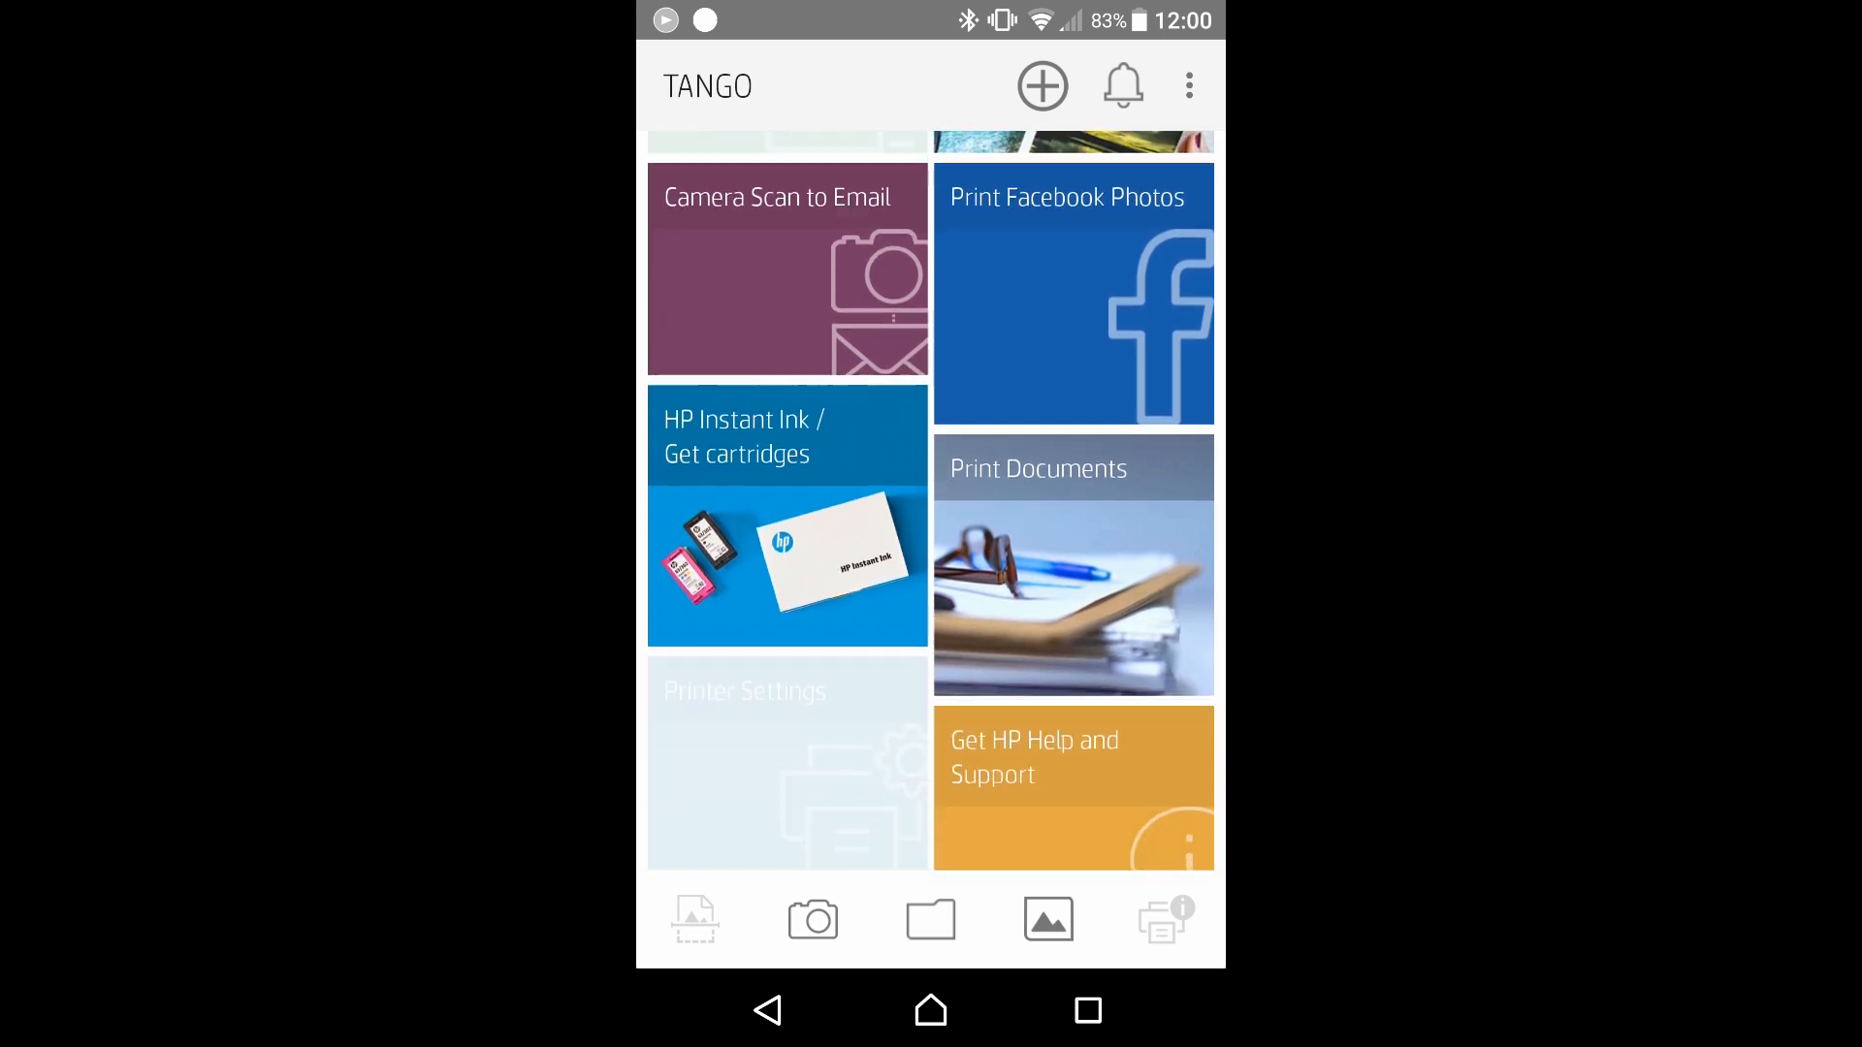
{"action": "scroll", "scroll_direction": "down", "scroll_amount": 3}
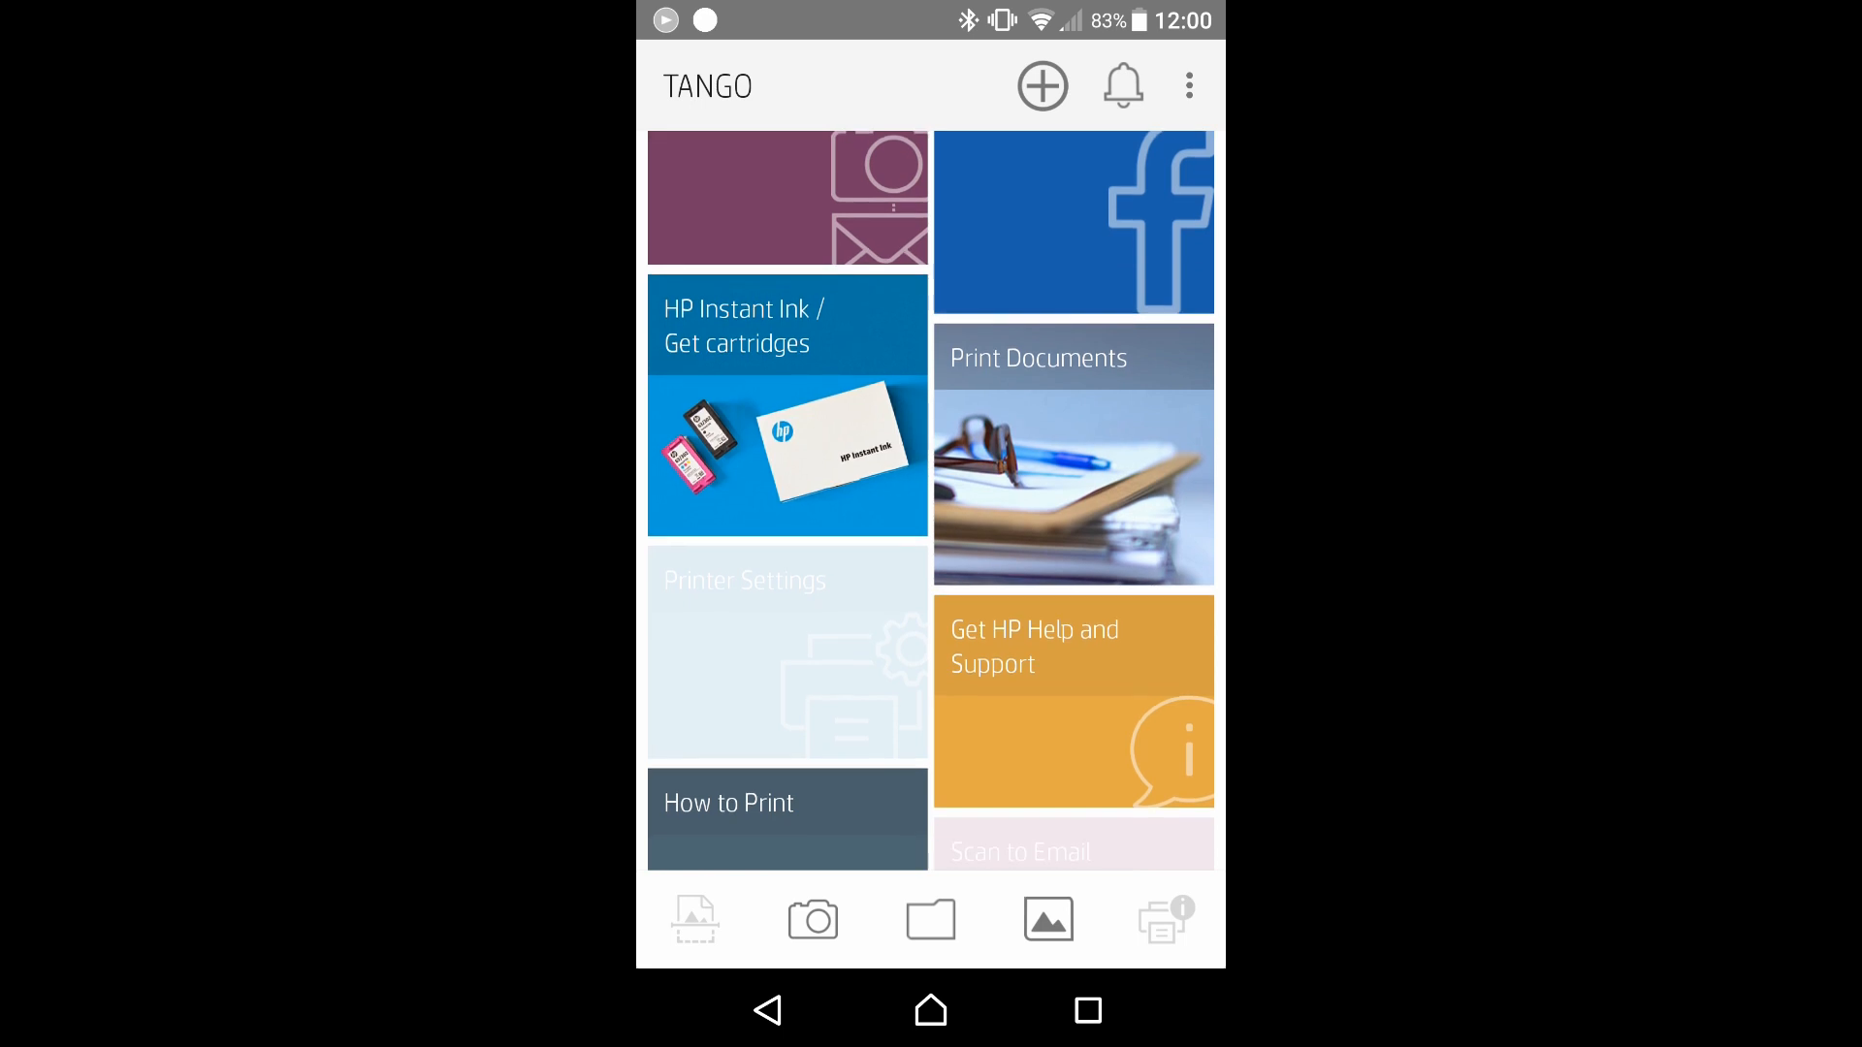
{"action": "scroll", "scroll_direction": "down", "scroll_amount": 3}
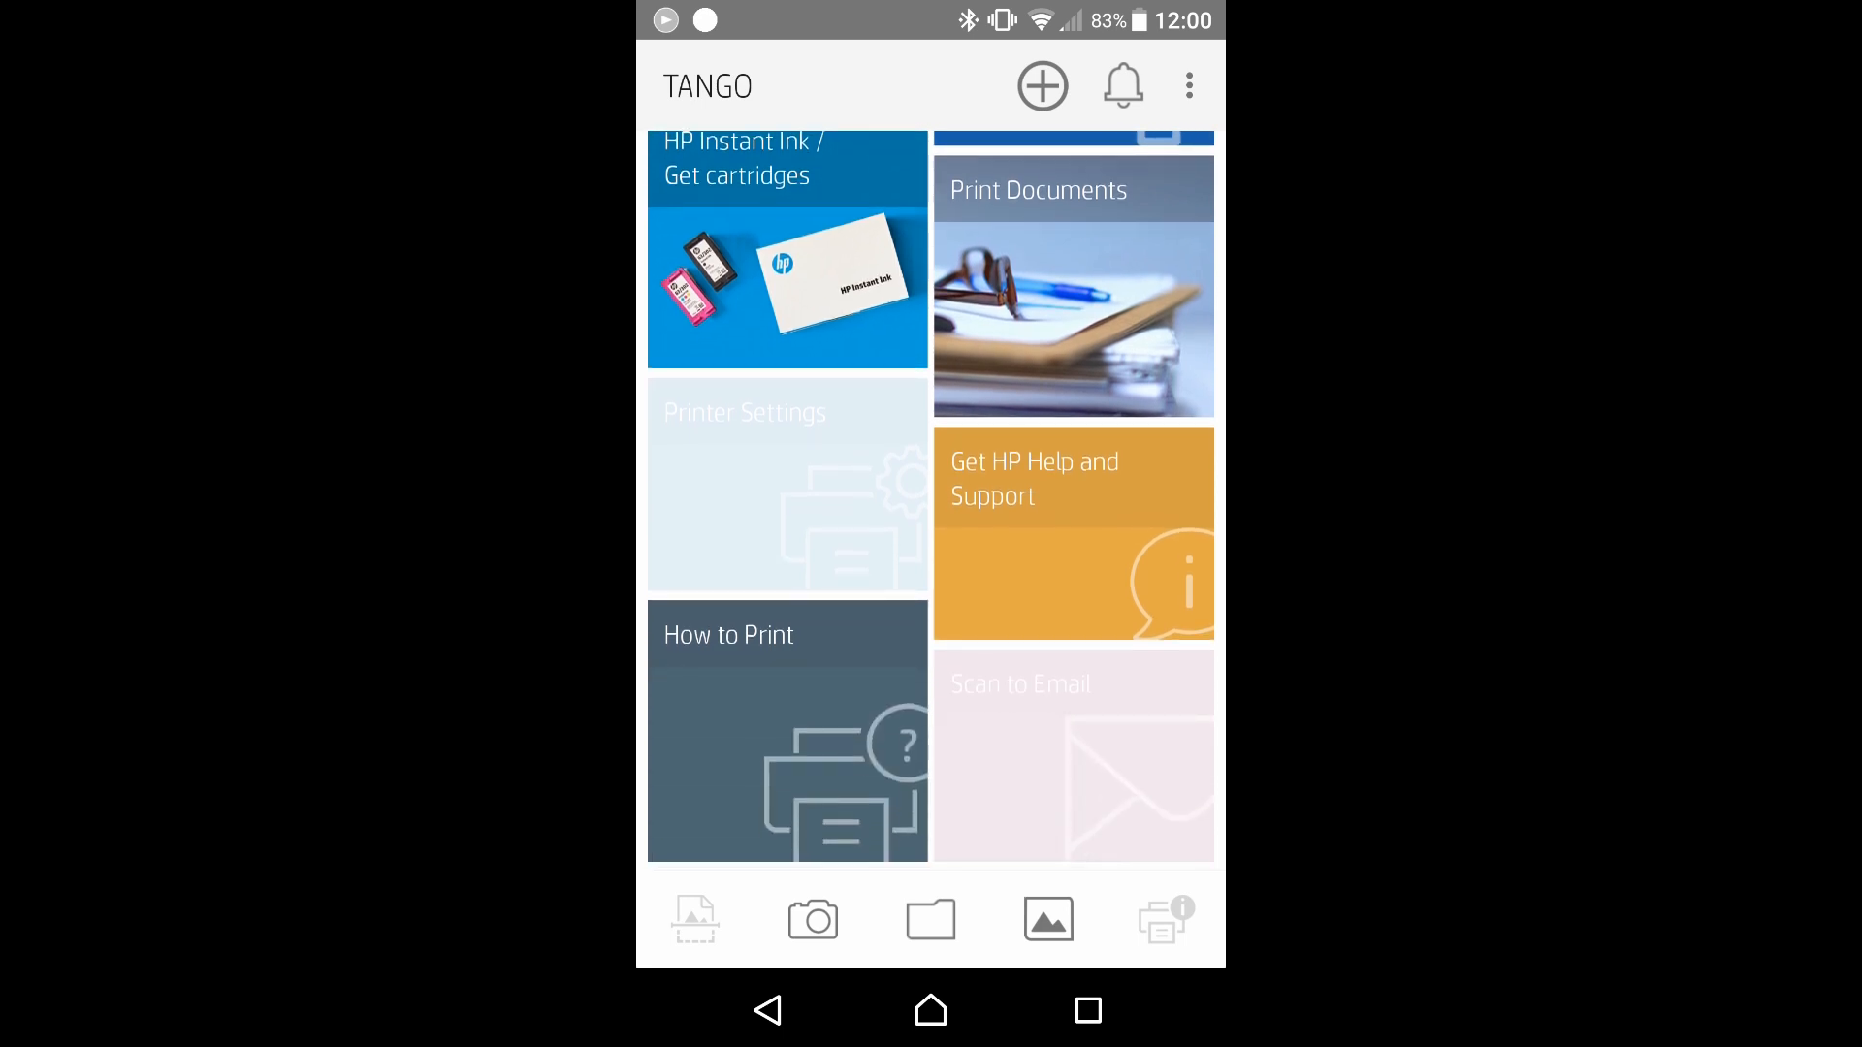